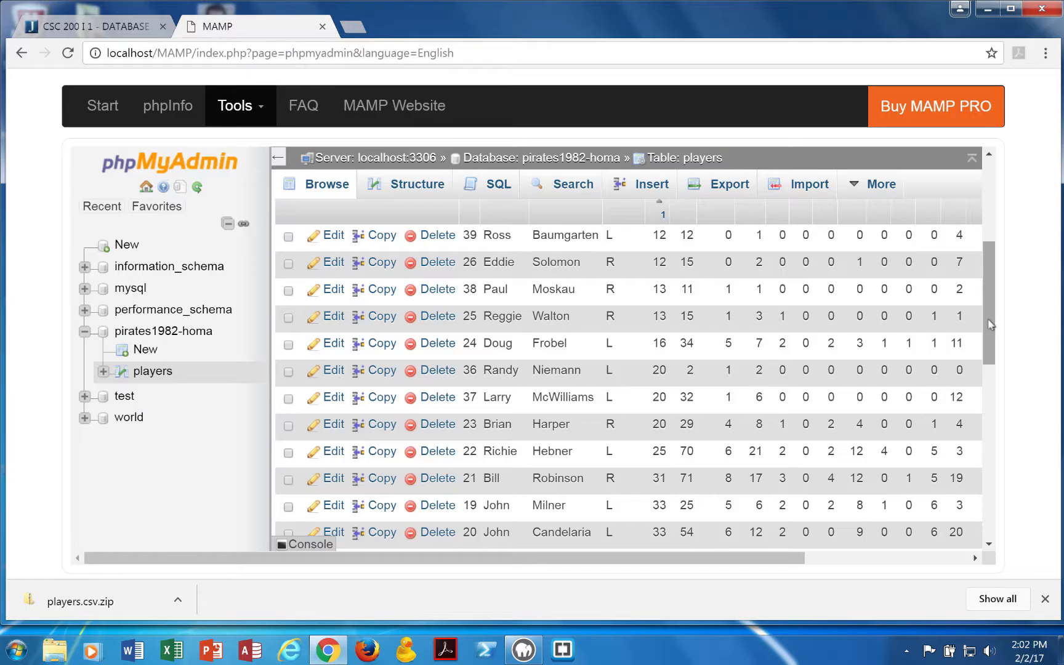
Step: Scroll the phpMyAdmin page while returning to the server's Databases list
scroll(up, 3)
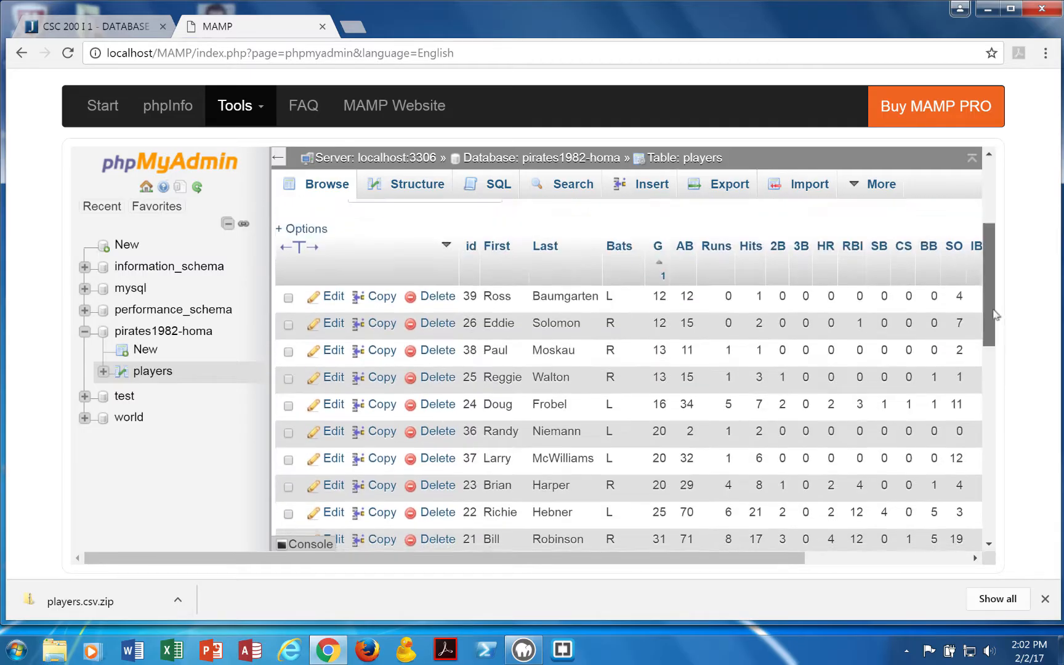
scroll(down, 3)
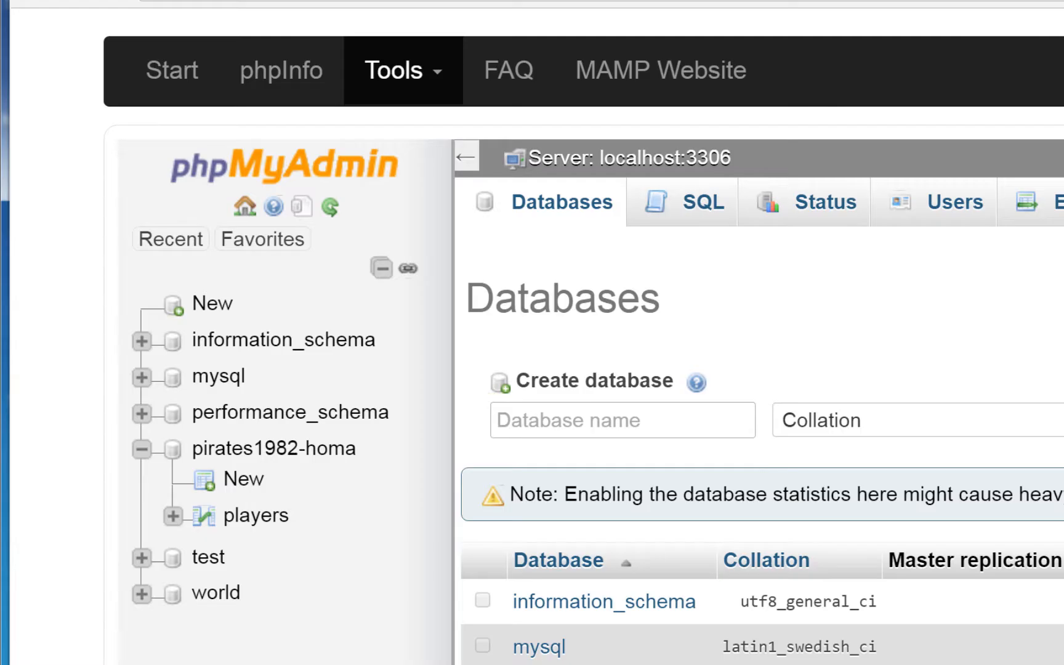
Step: Select pirates1982-homa from the Databases list to show its structure with the players table
click(274, 447)
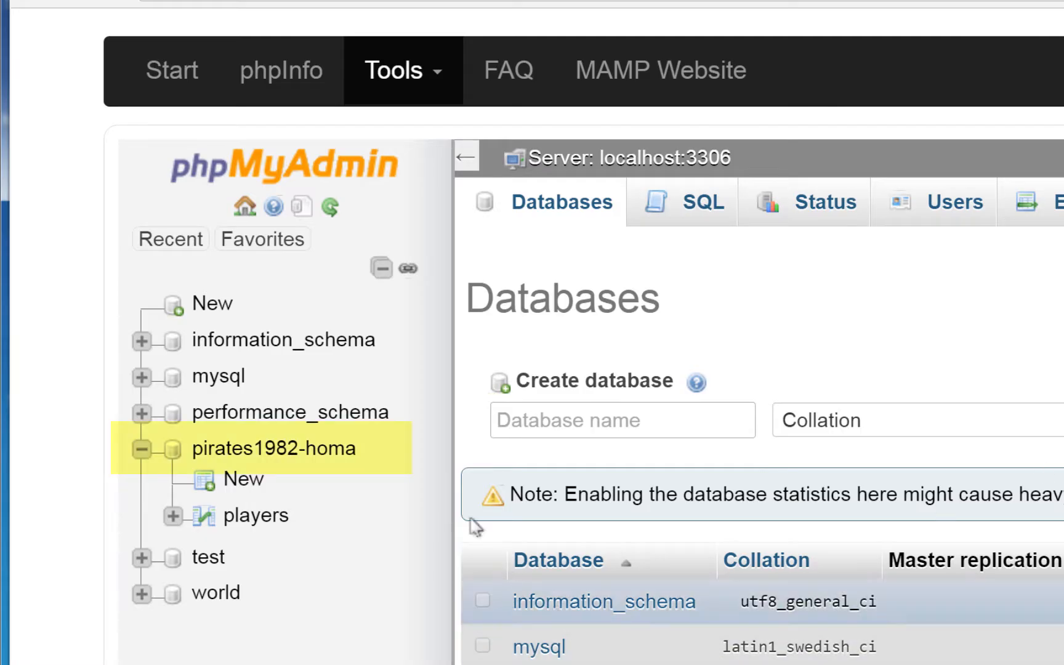
scroll(down, 3)
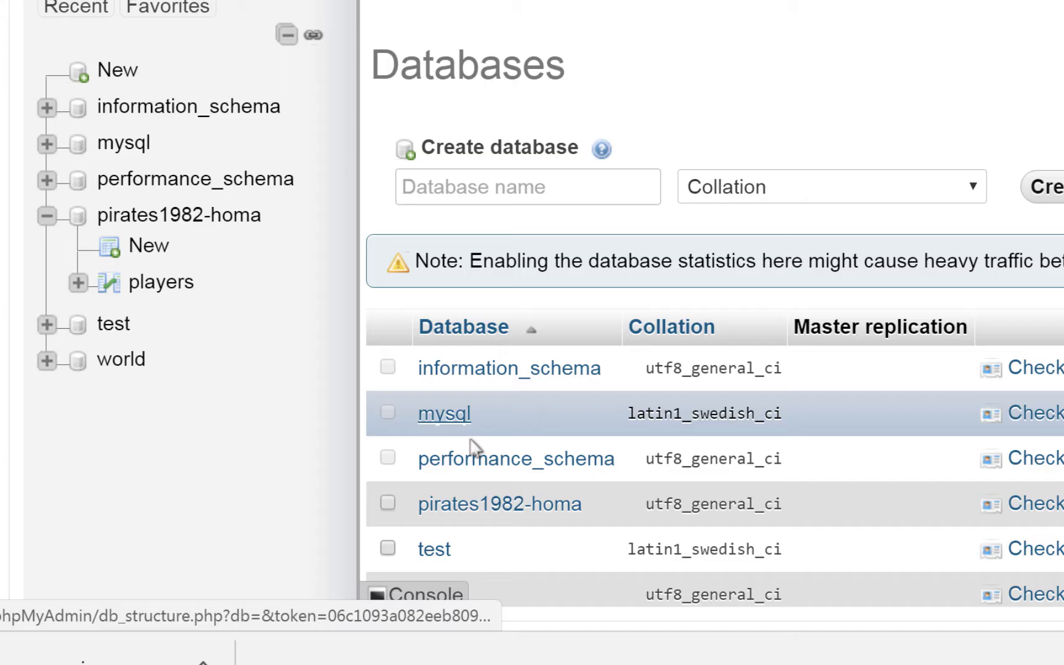
click(499, 504)
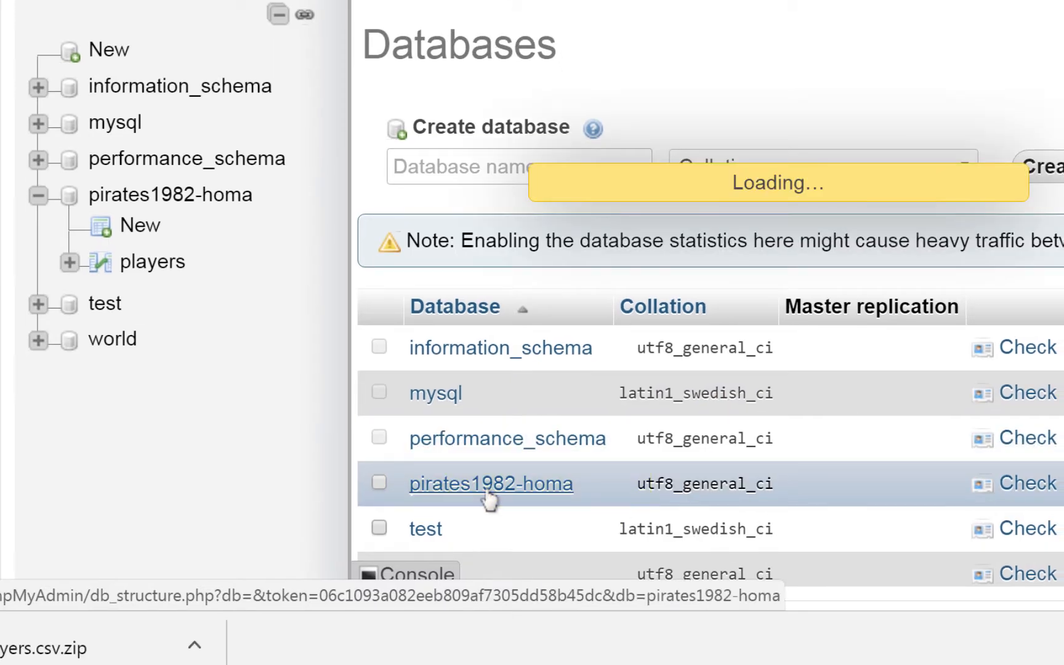
click(490, 483)
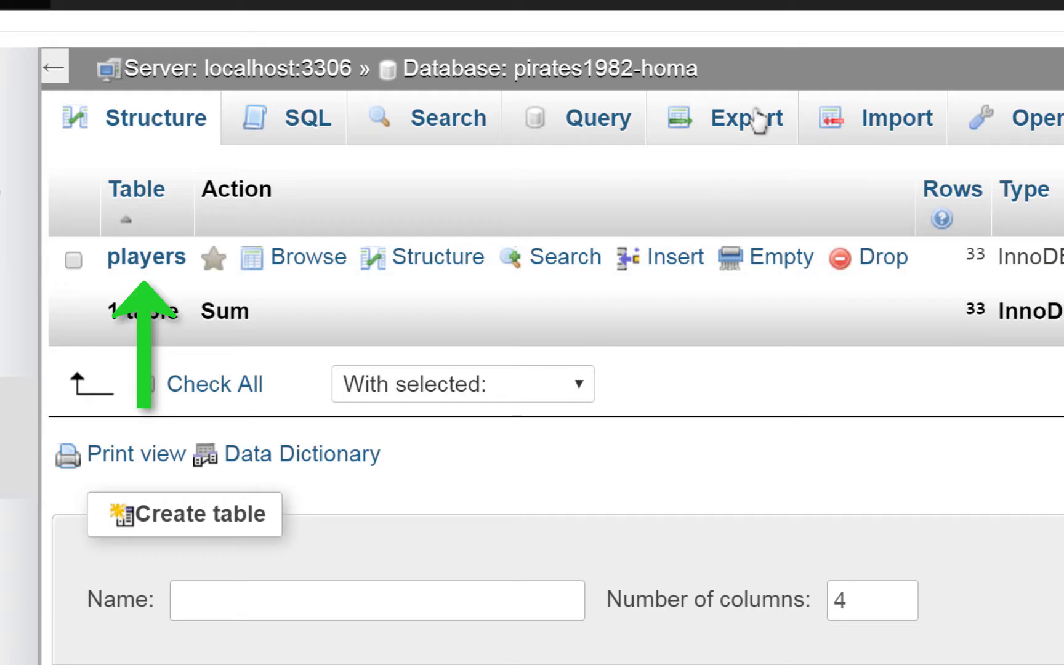
Step: Start an Export of pirates1982-homa and choose the Custom export method
click(746, 117)
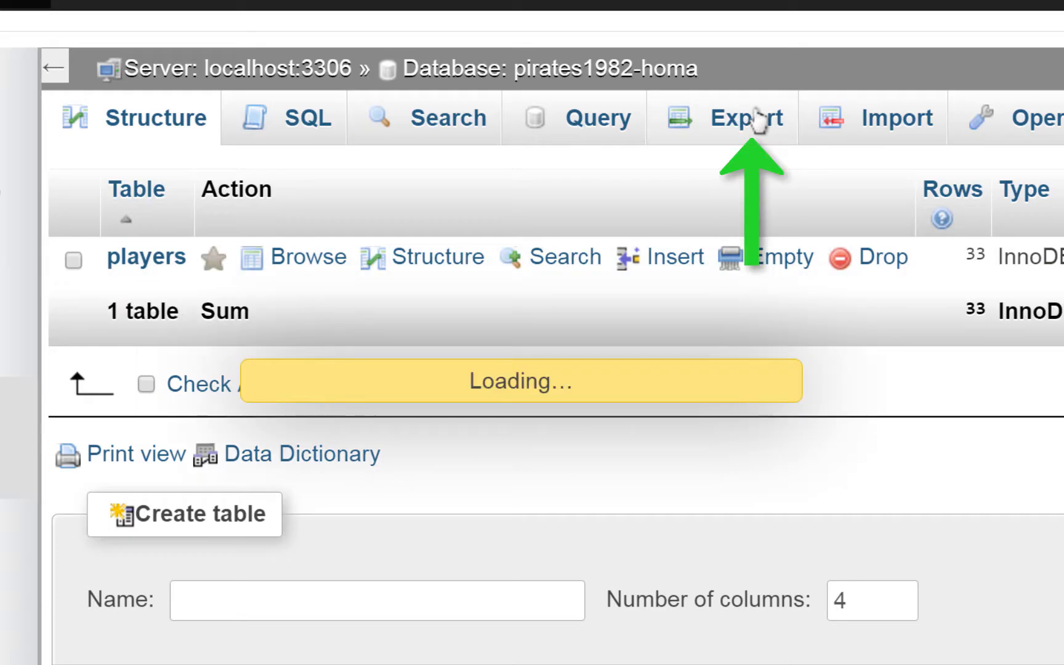
click(744, 118)
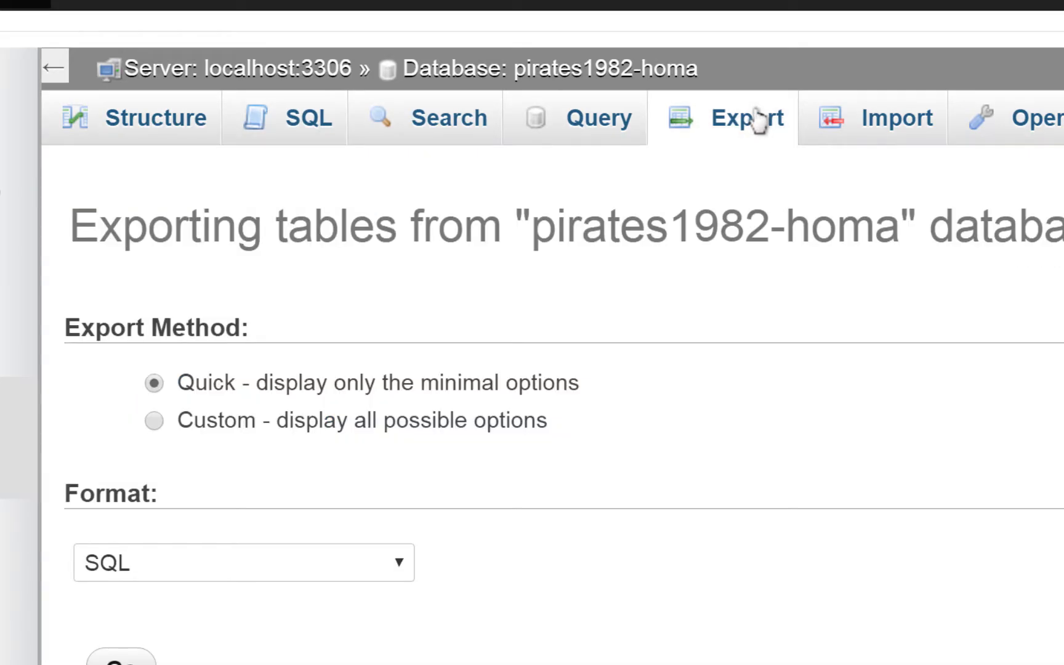
mouse_move(903, 280)
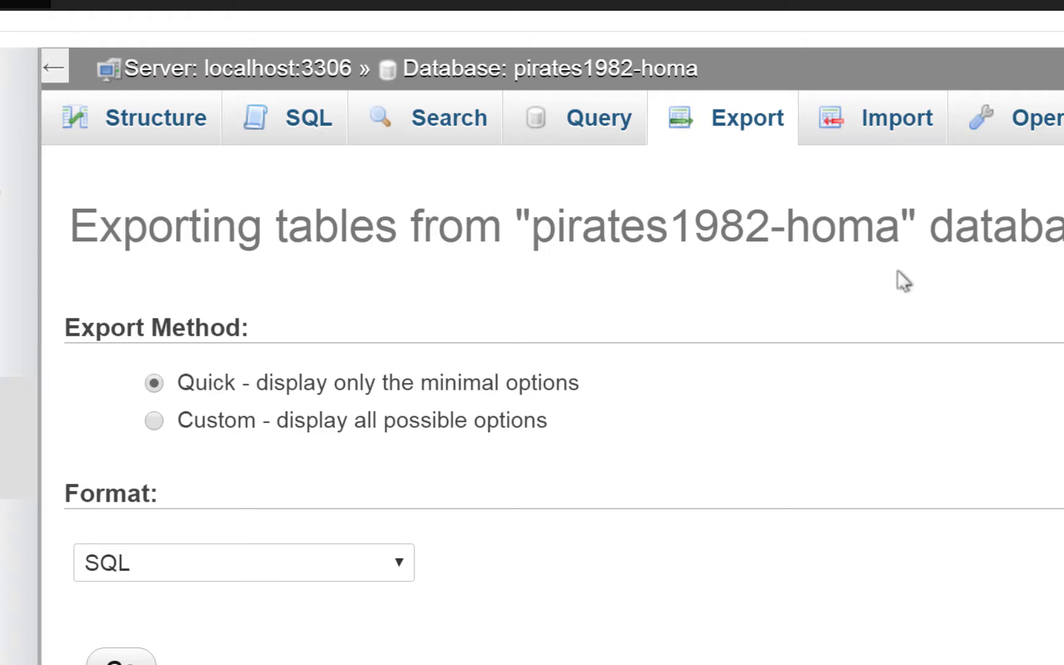
mouse_move(717, 337)
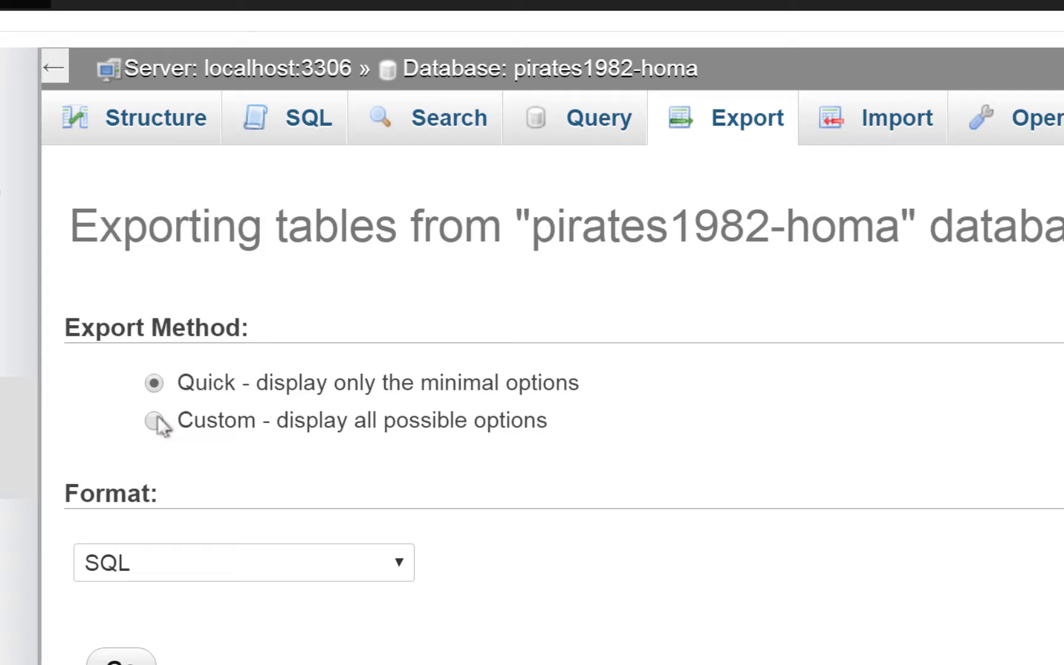
click(154, 420)
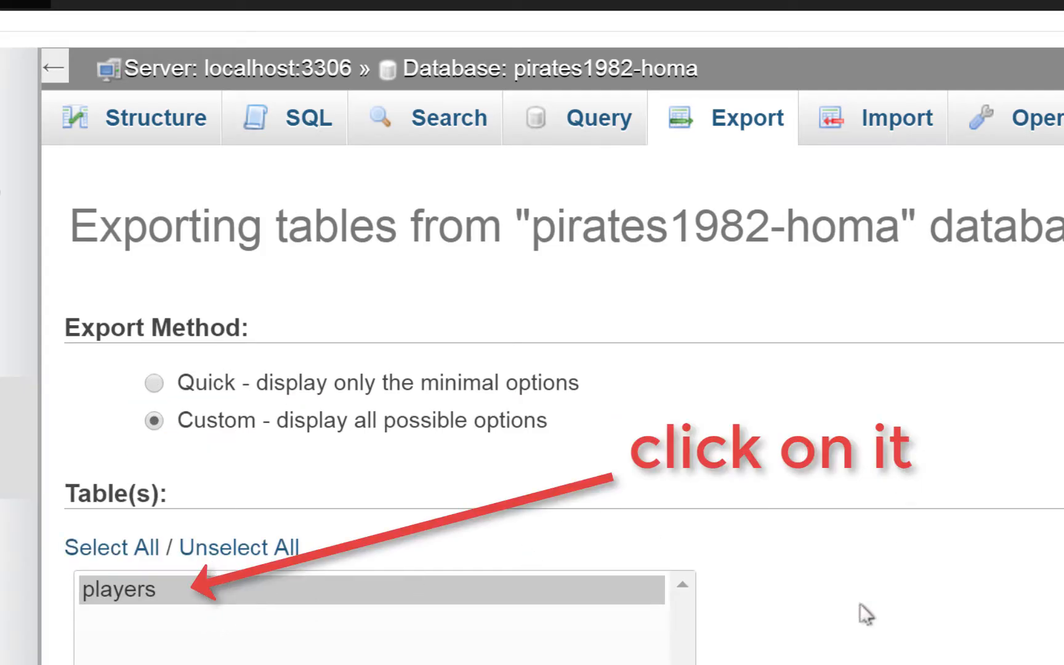
scroll(up, 3)
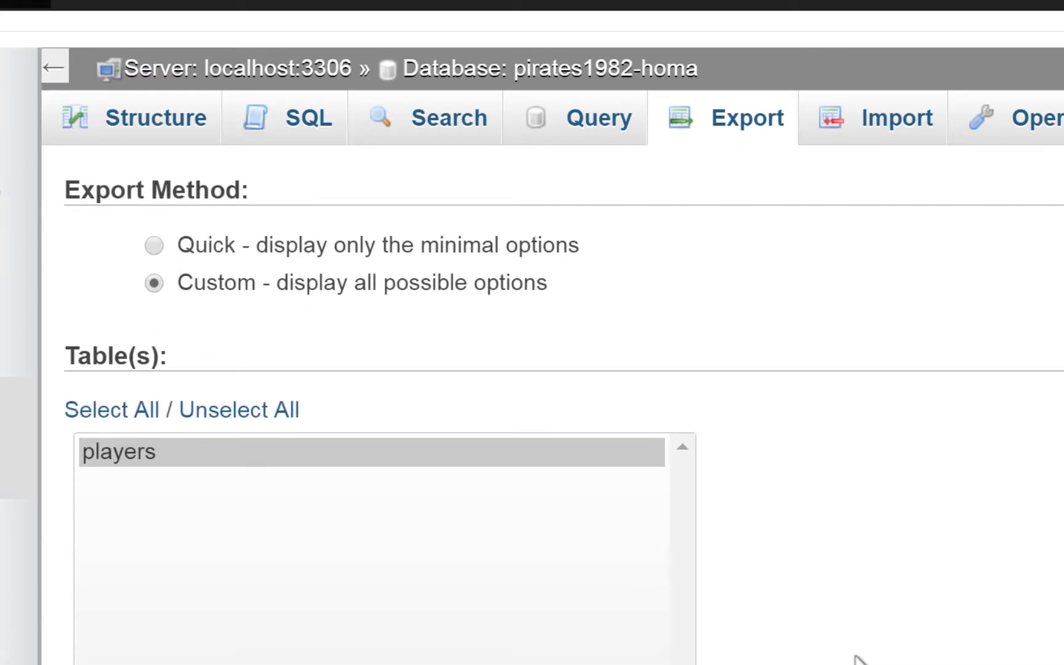
scroll(down, 3)
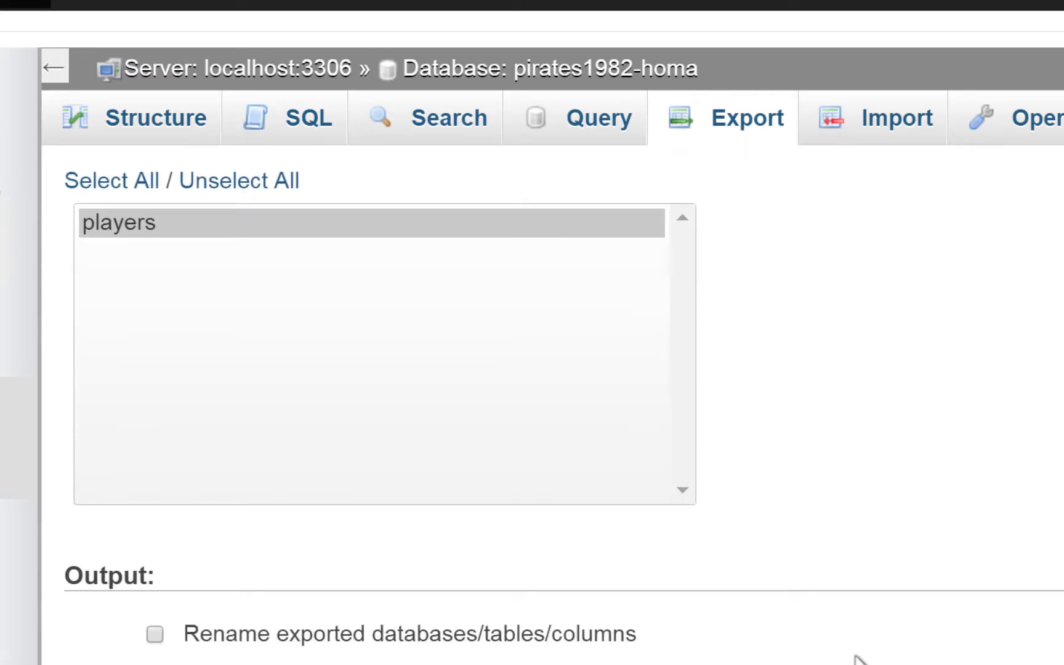
scroll(down, 3)
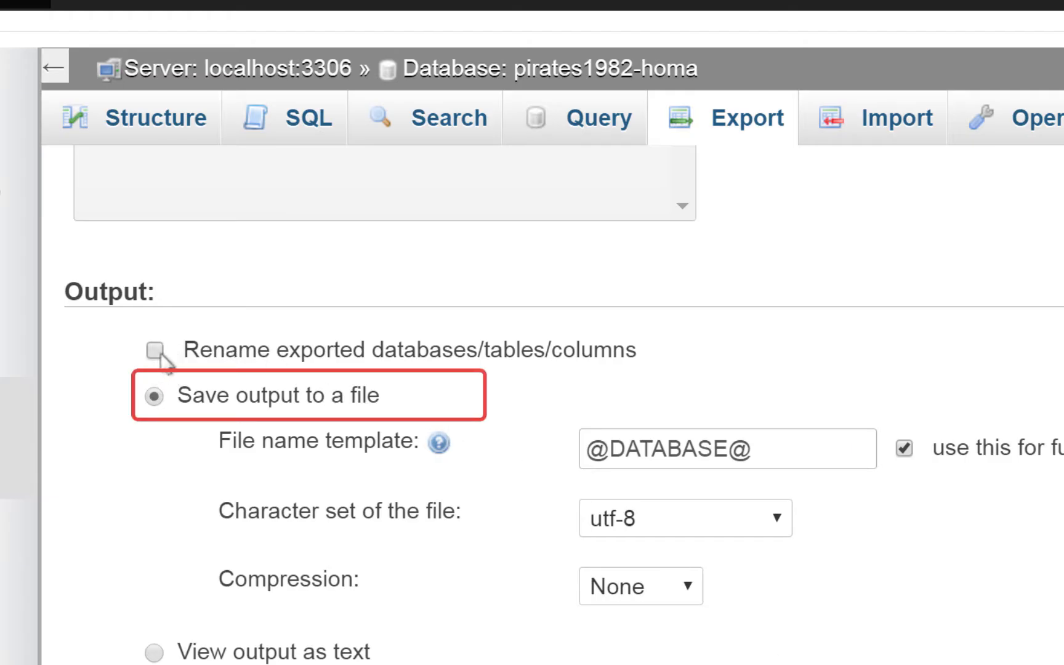
mouse_move(168, 572)
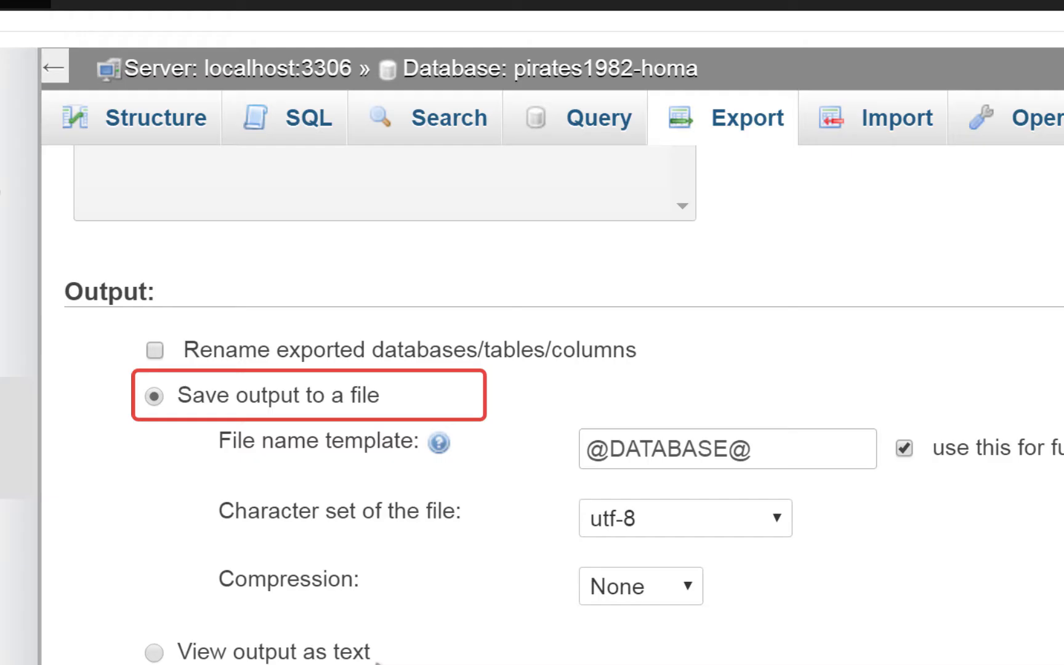
mouse_move(341, 637)
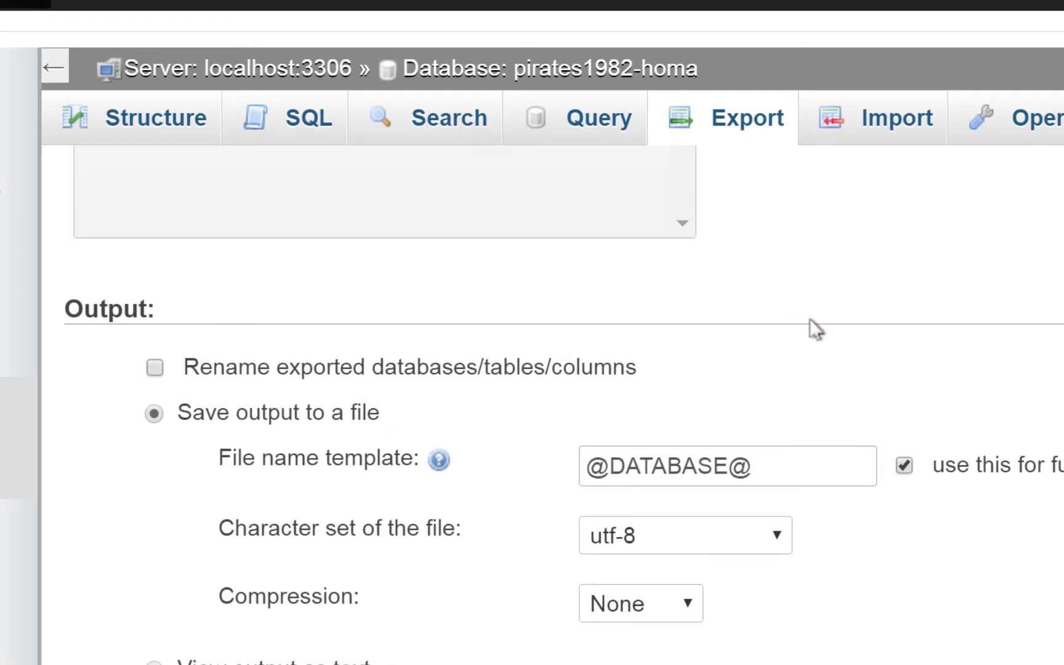
scroll(up, 3)
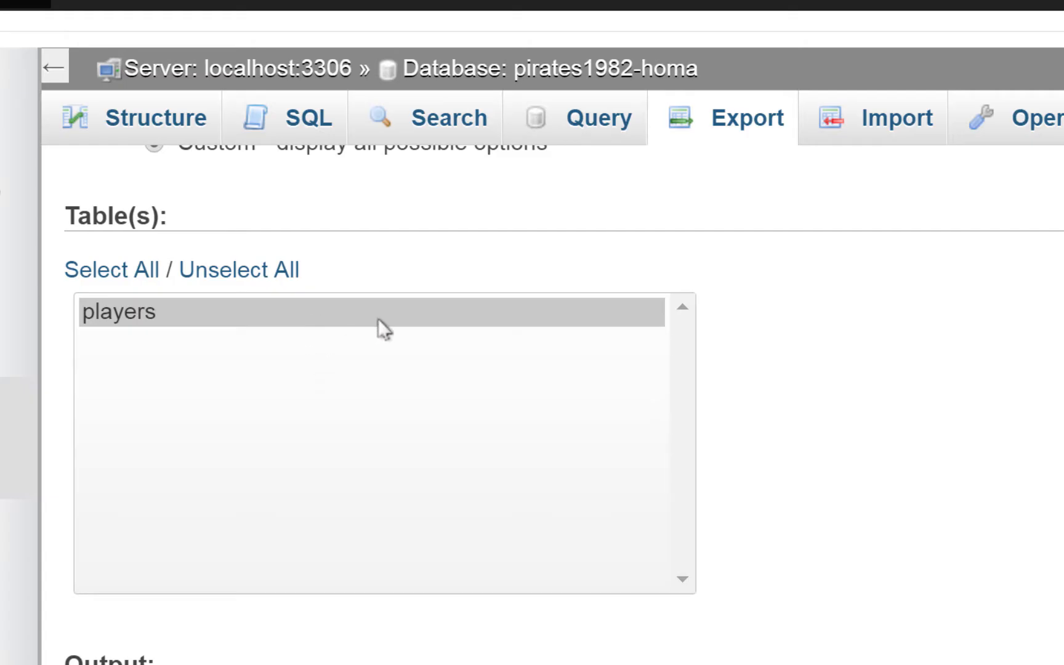
scroll(down, 3)
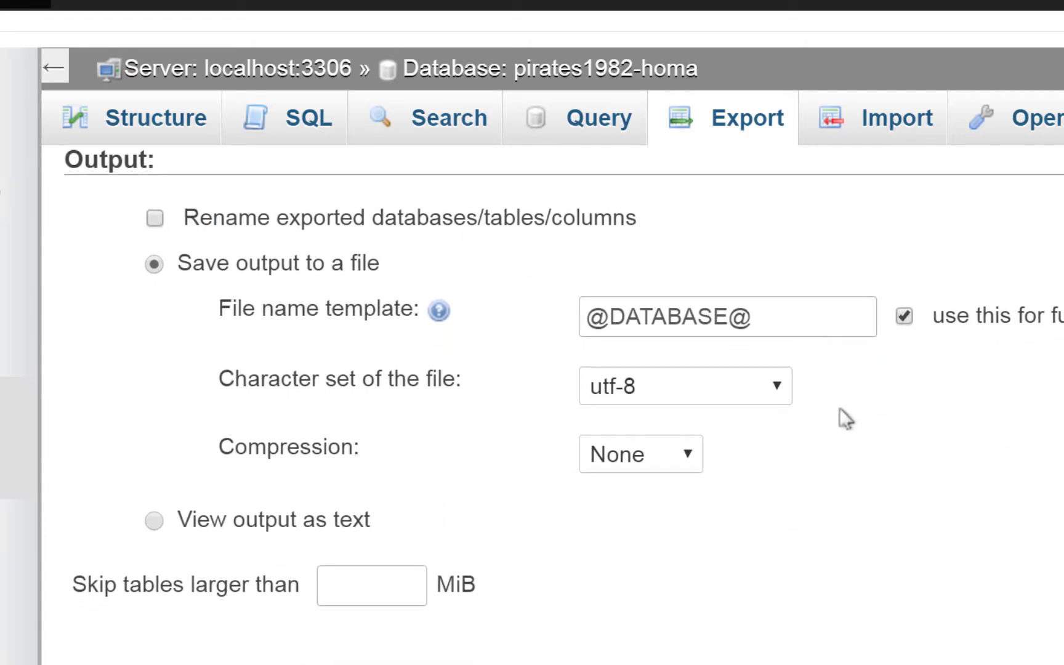
mouse_move(158, 283)
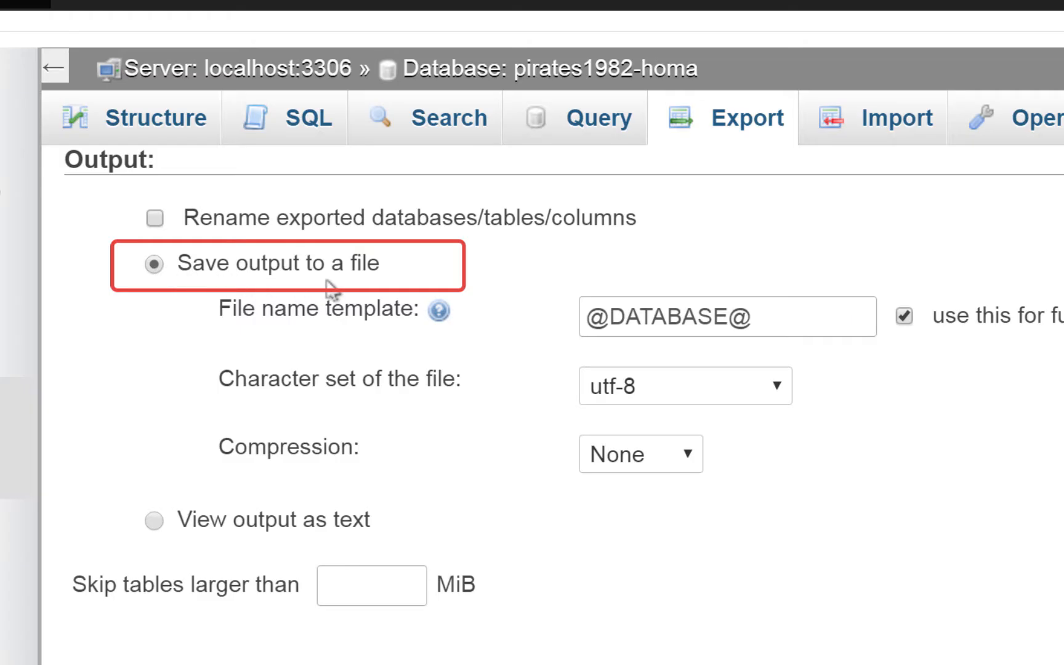
mouse_move(467, 270)
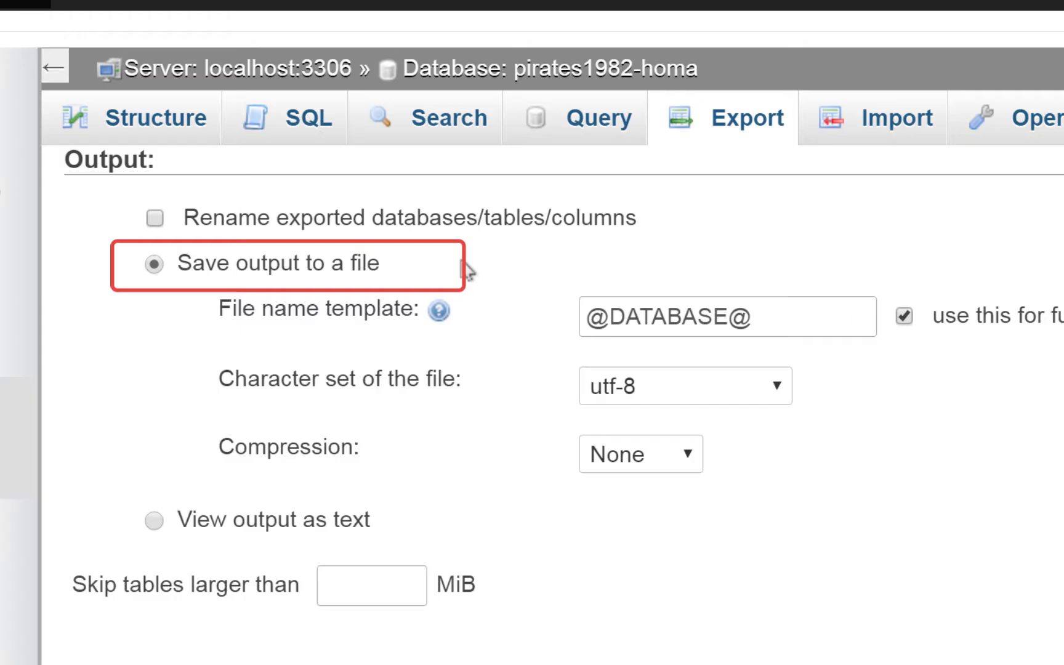
mouse_move(555, 538)
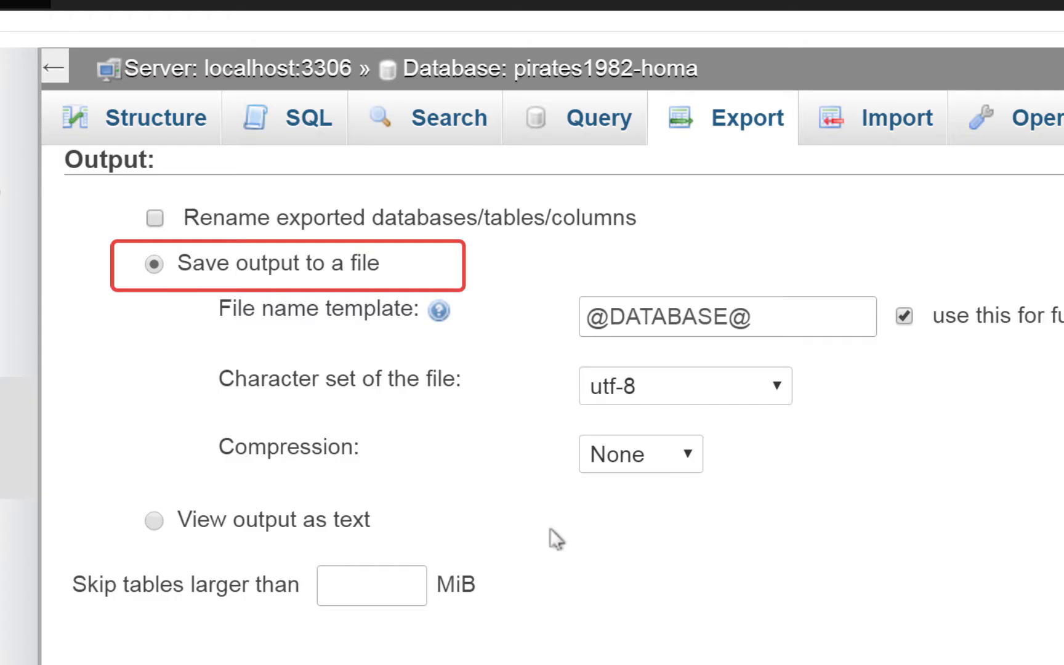
scroll(down, 3)
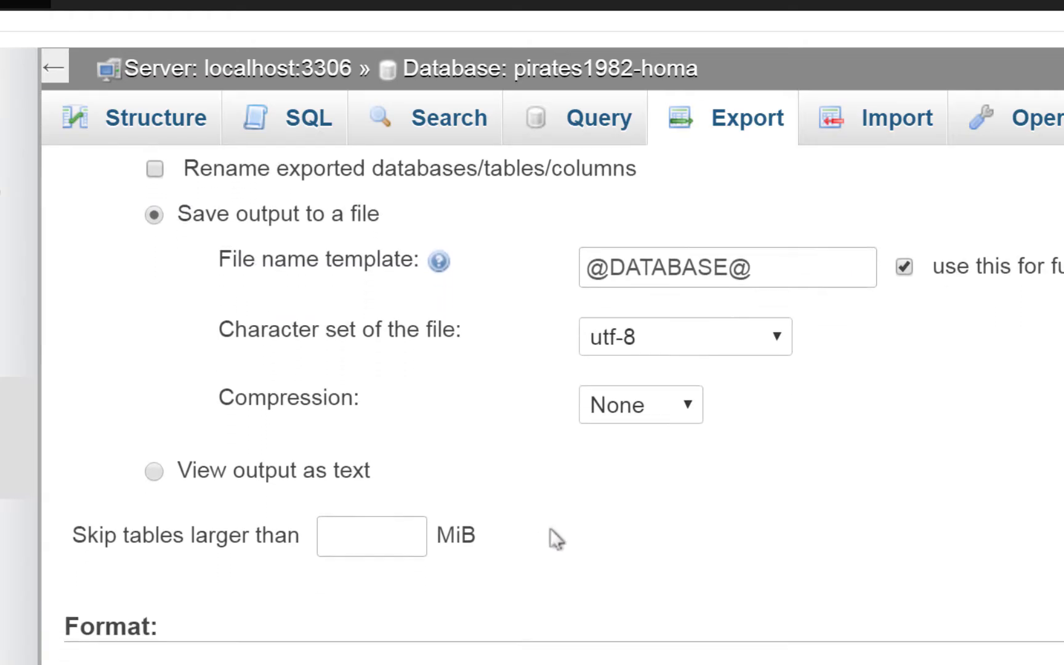
scroll(down, 3)
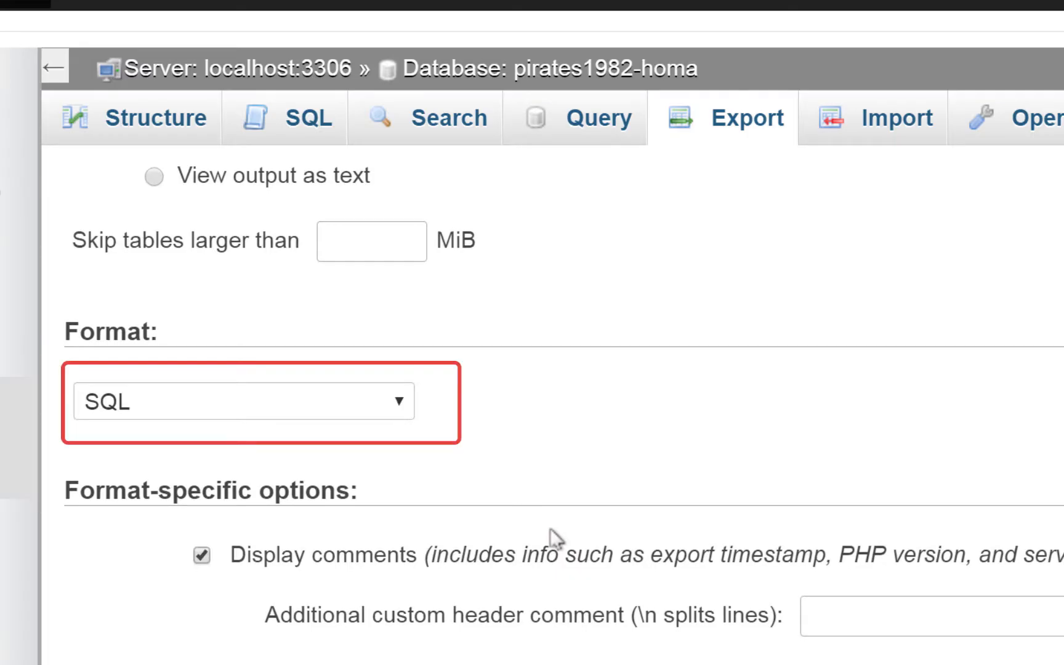
mouse_move(561, 367)
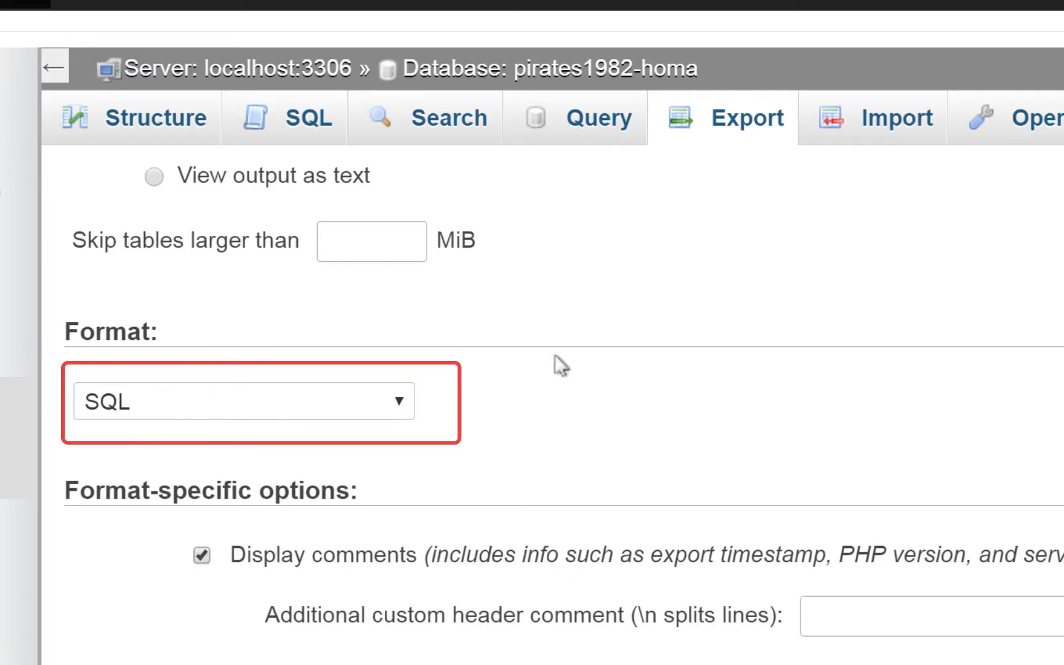
scroll(down, 3)
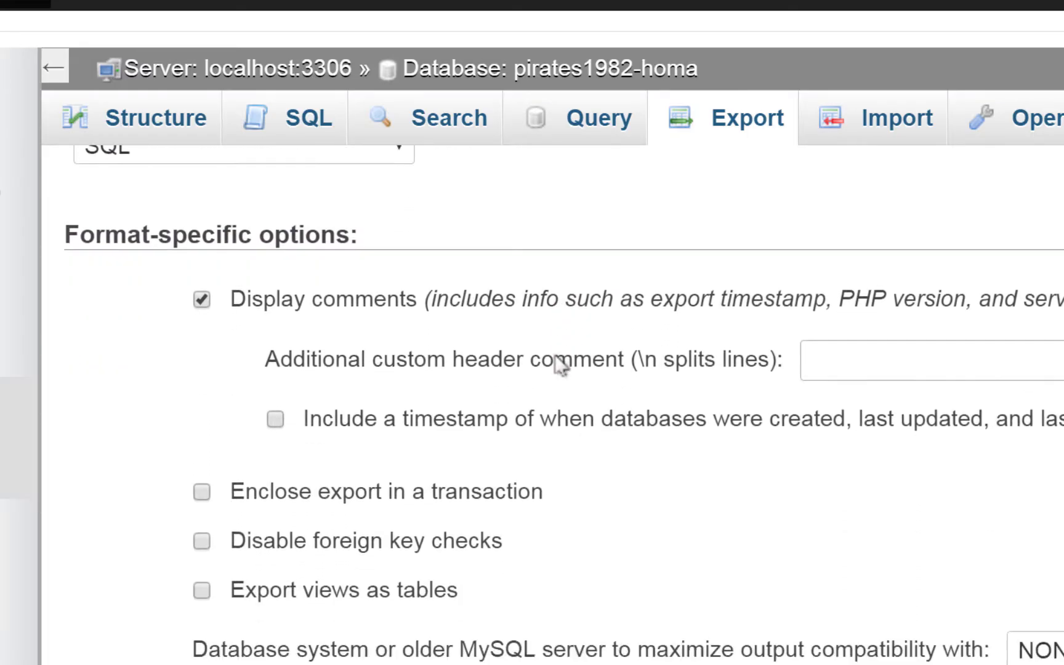
scroll(down, 3)
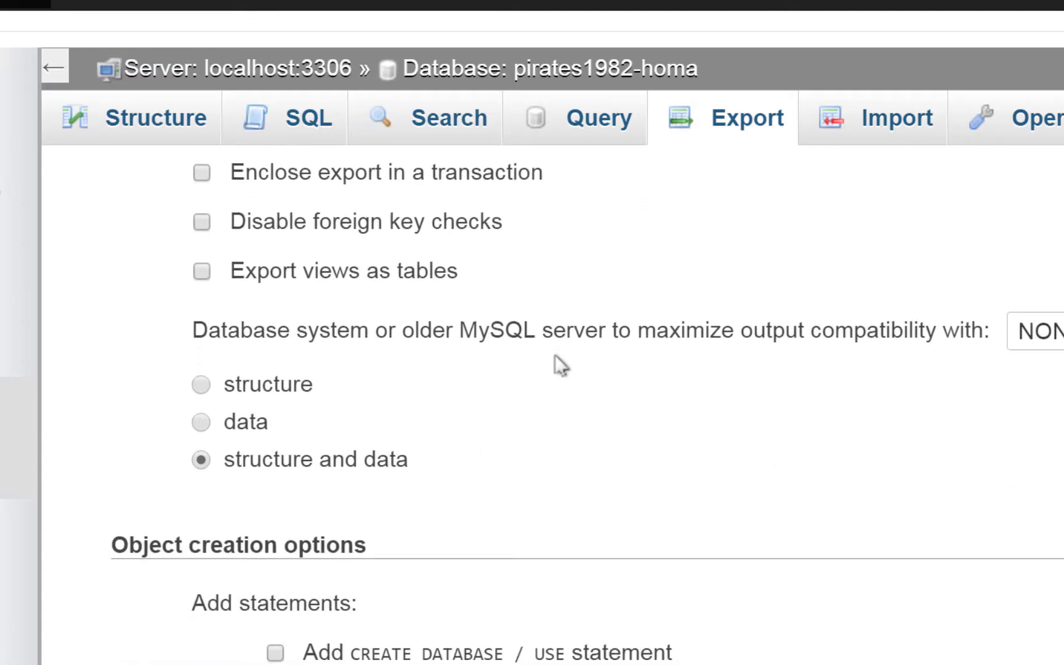
scroll(down, 3)
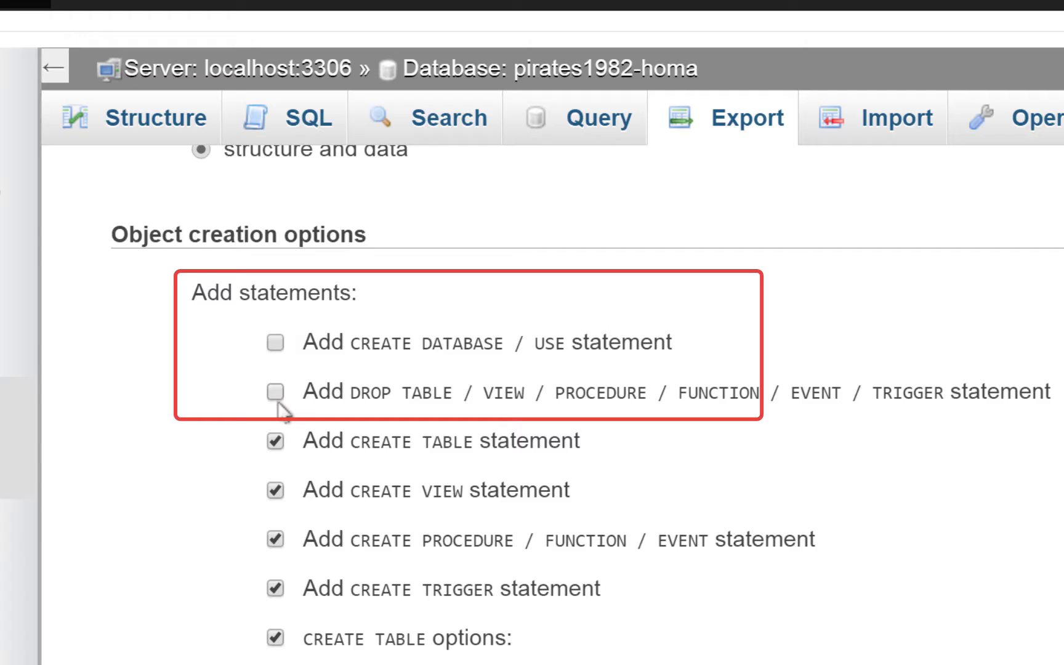
Step: Add the extra database creation and drop statements to the SQL export options
click(275, 342)
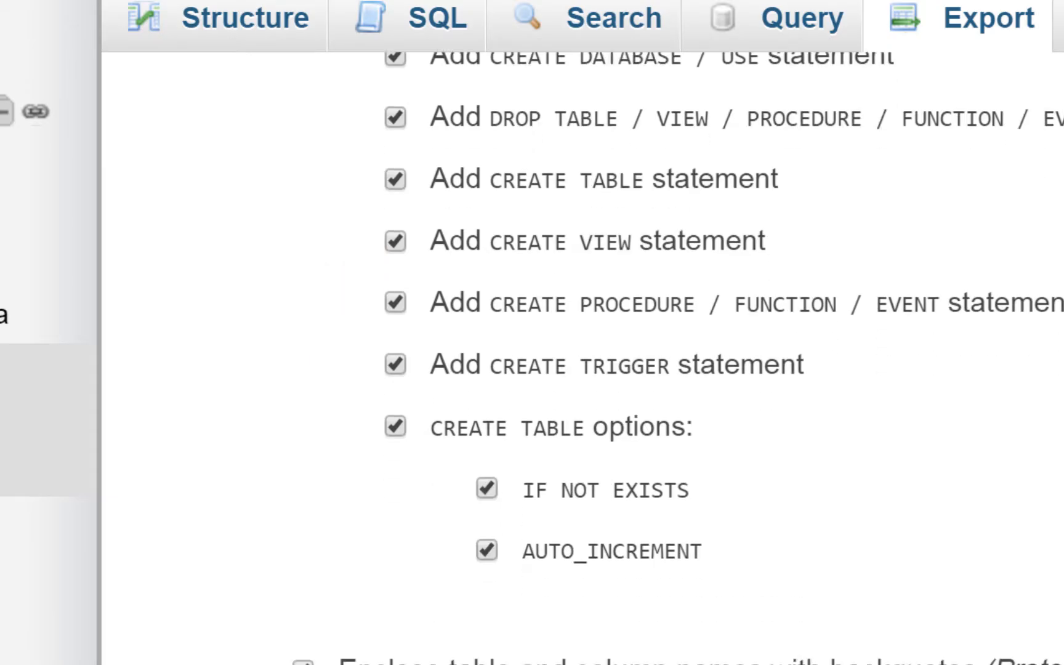
scroll(down, 3)
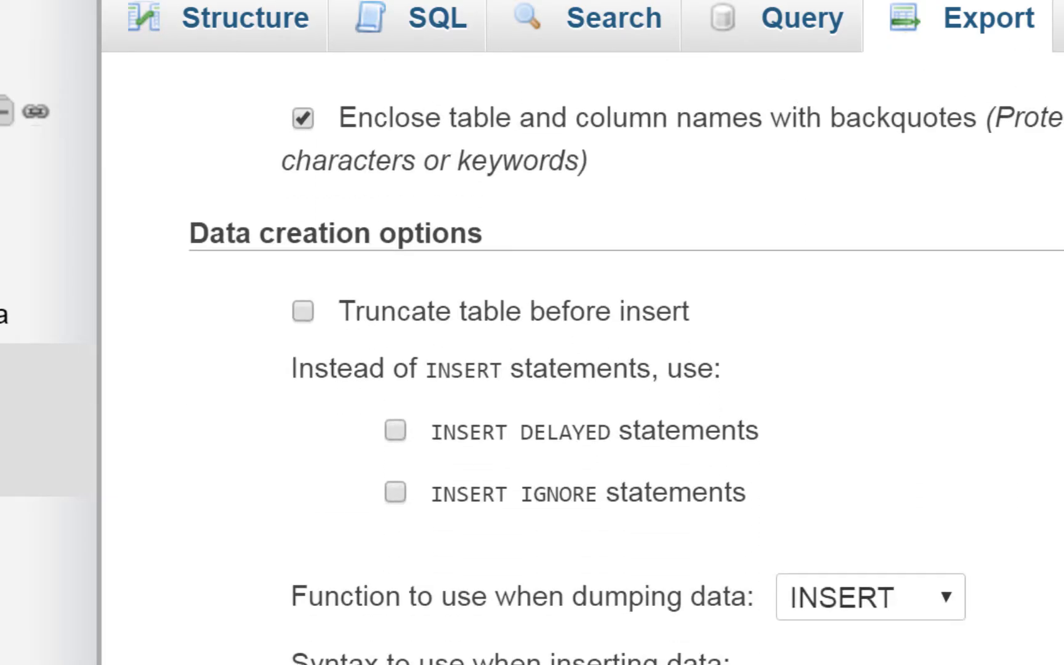
scroll(down, 3)
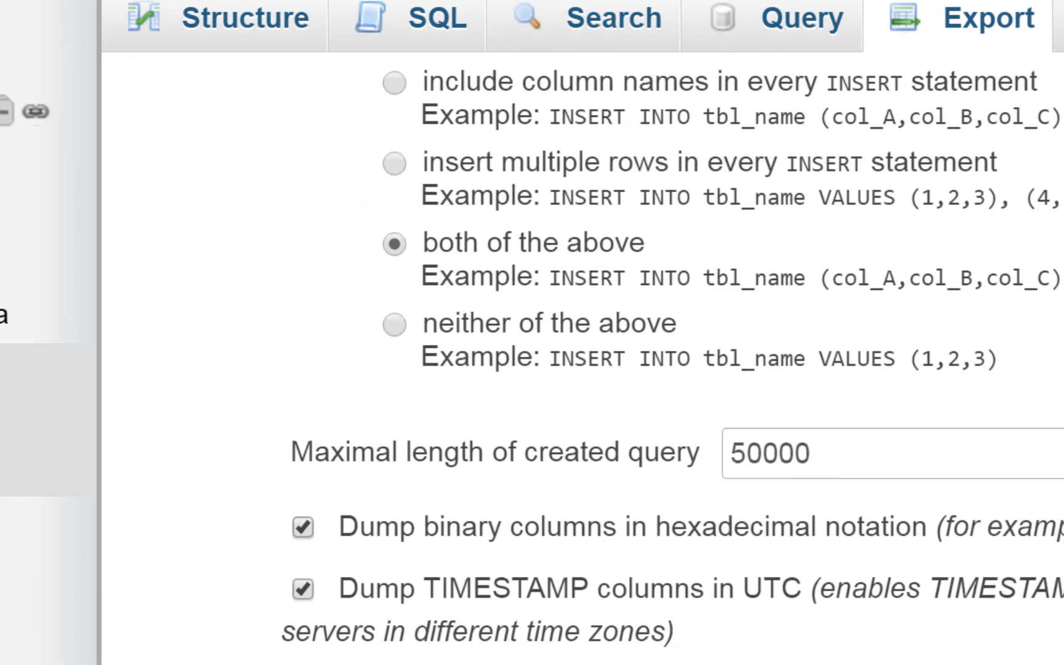
scroll(up, 3)
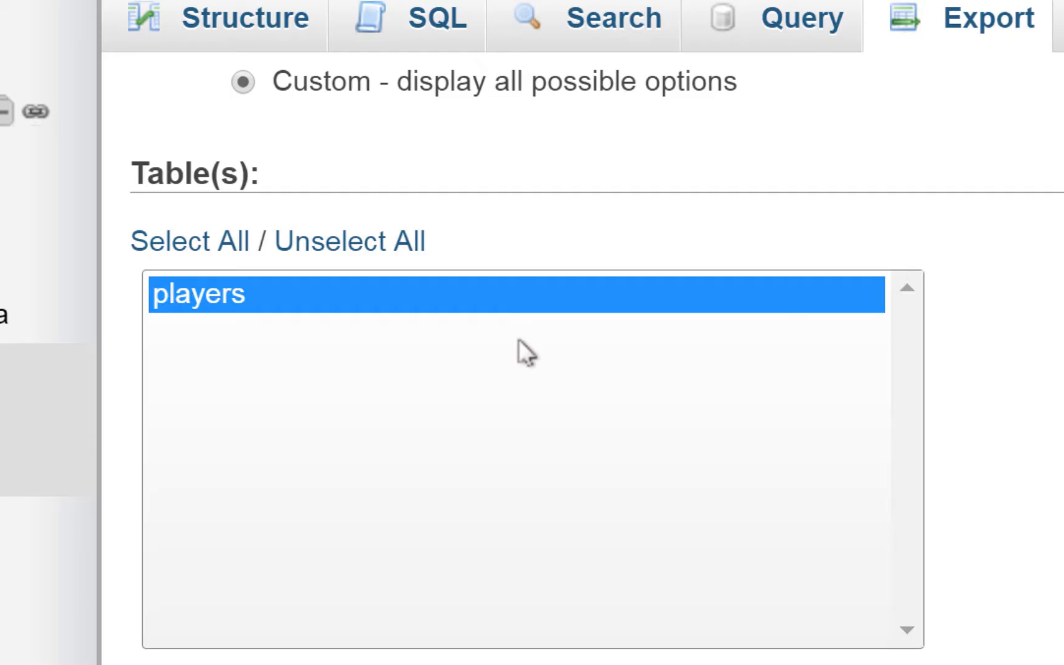
mouse_move(203, 255)
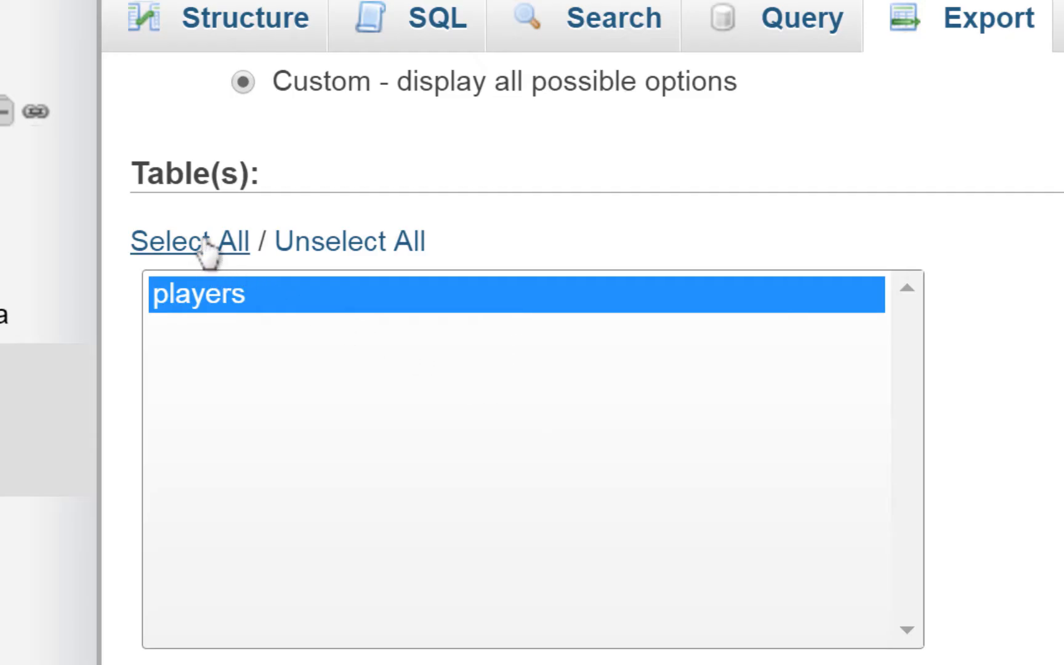
mouse_move(217, 309)
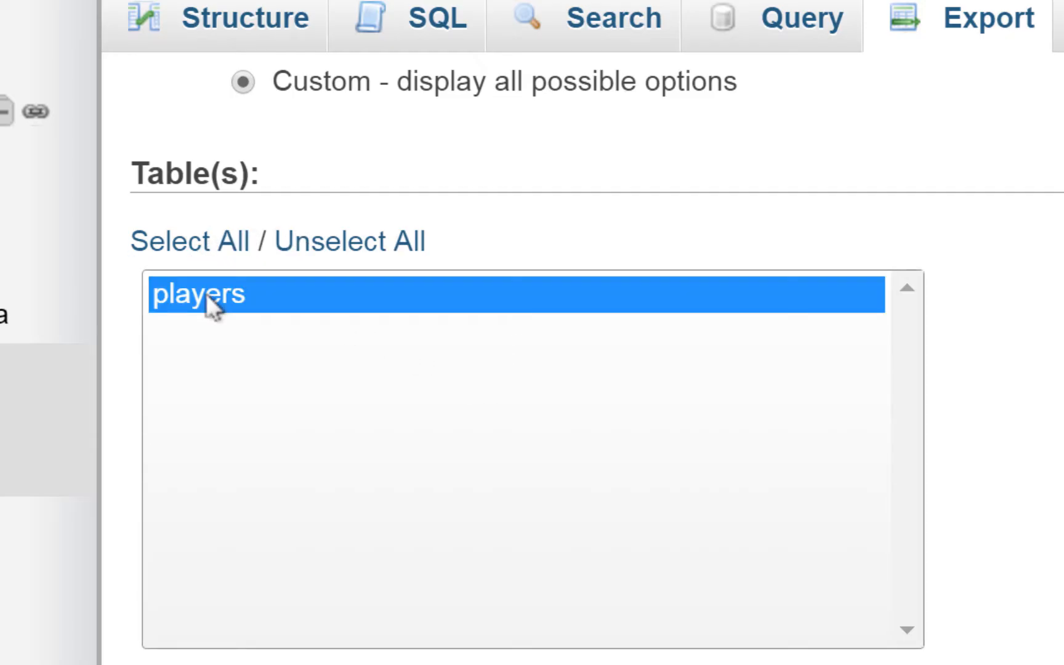
scroll(down, 3)
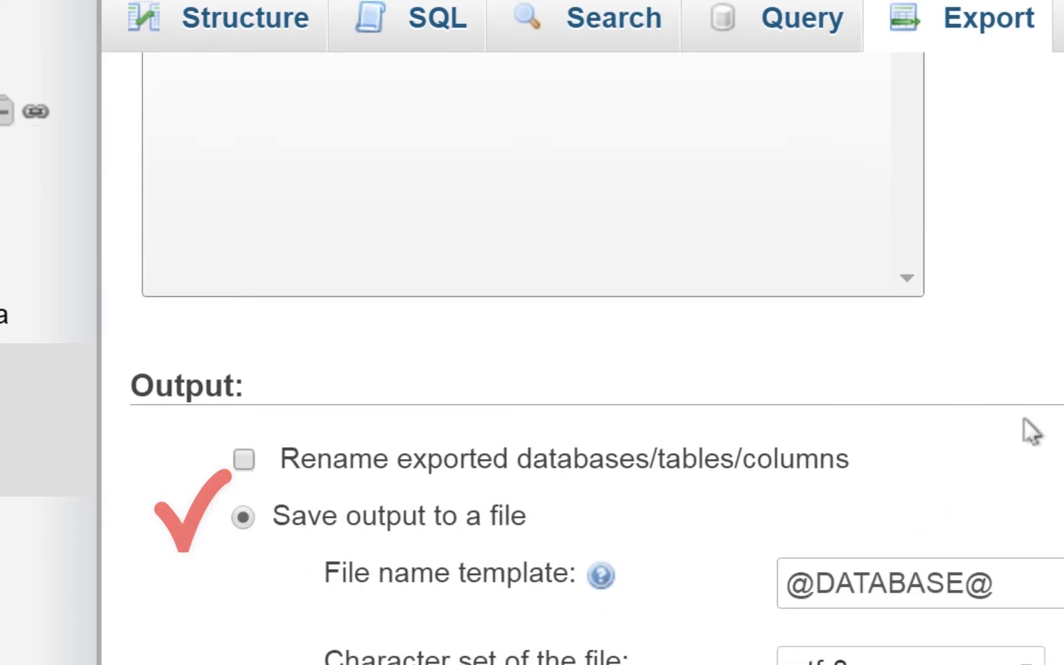
scroll(down, 3)
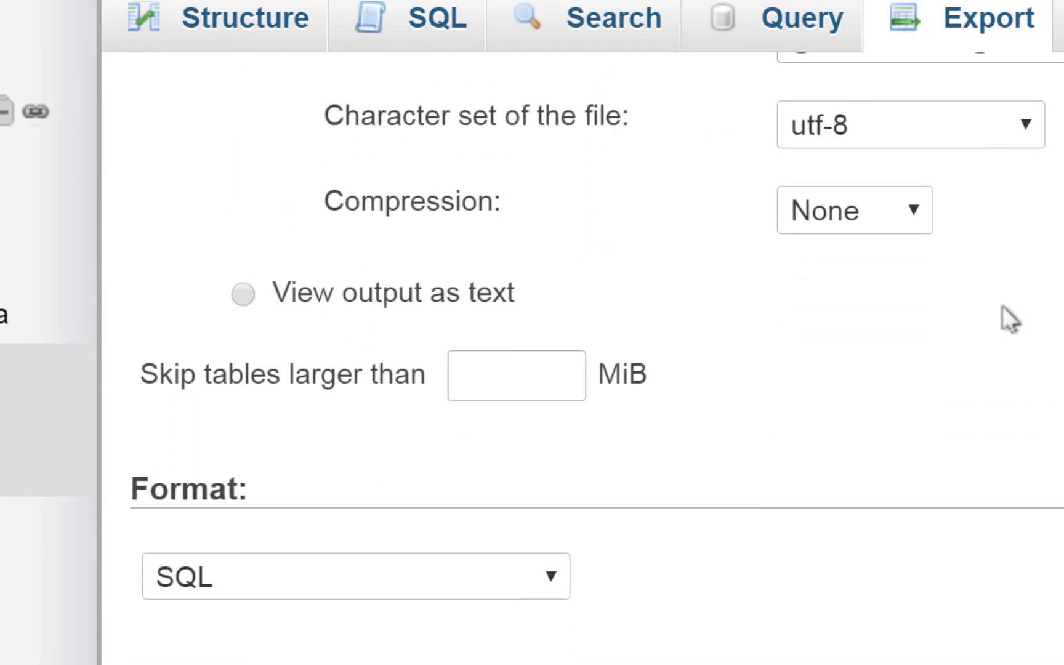
Step: Review the structure-and-data and insert-syntax options down to the Go button
scroll(down, 3)
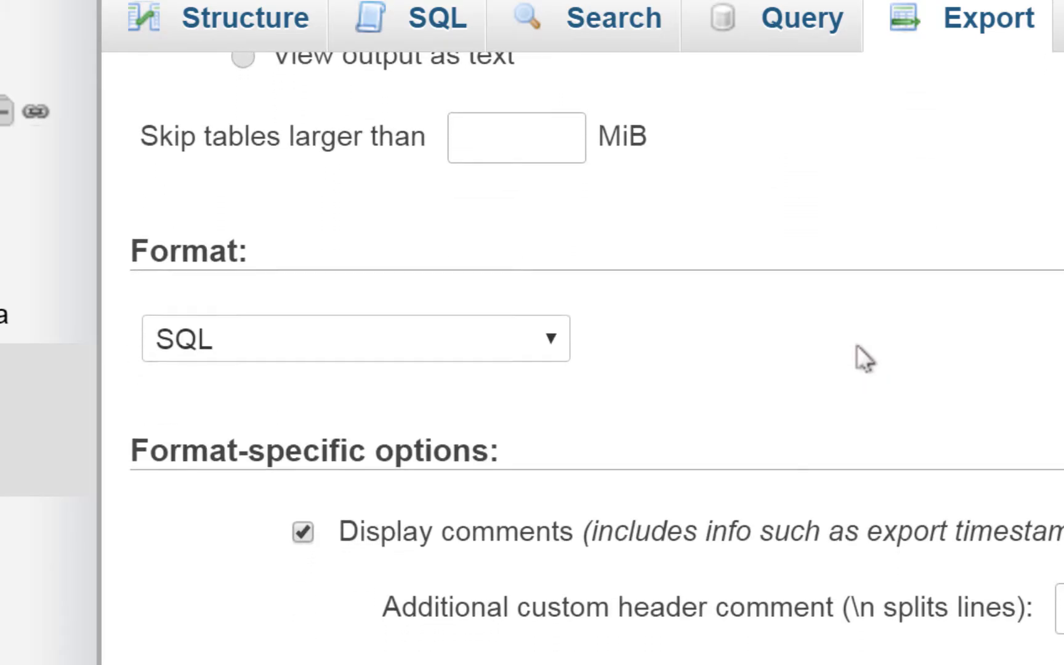
scroll(down, 3)
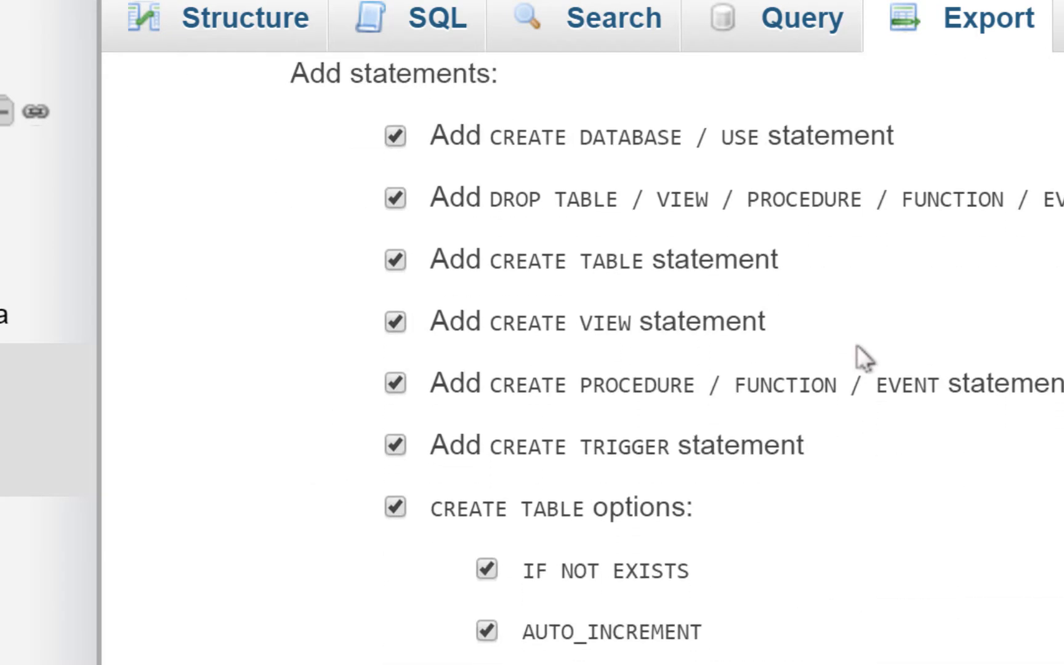
scroll(up, 3)
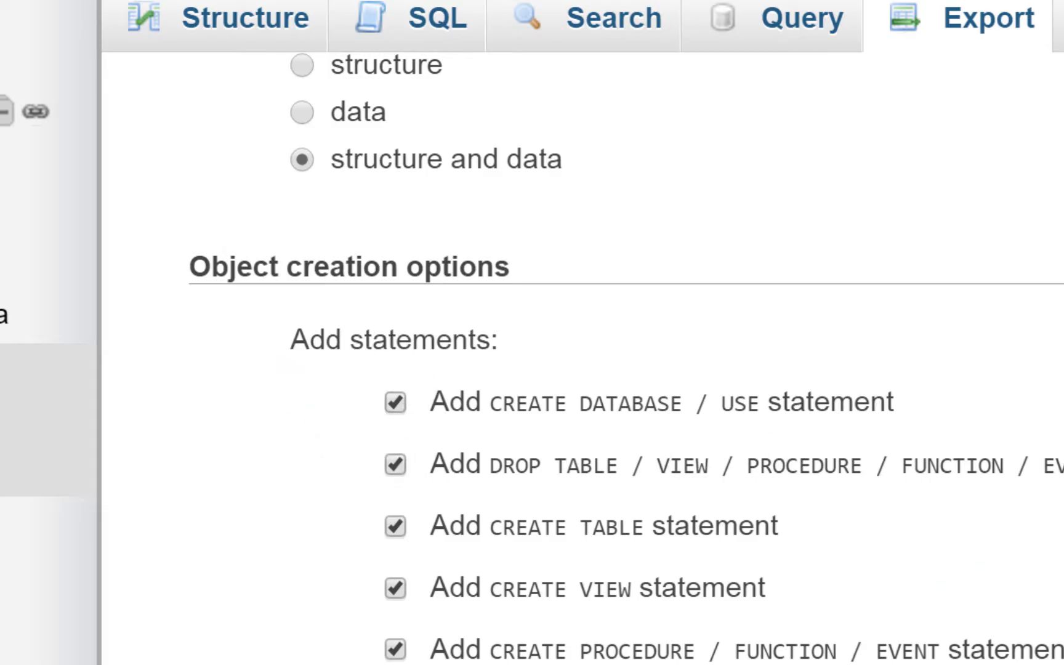
scroll(down, 3)
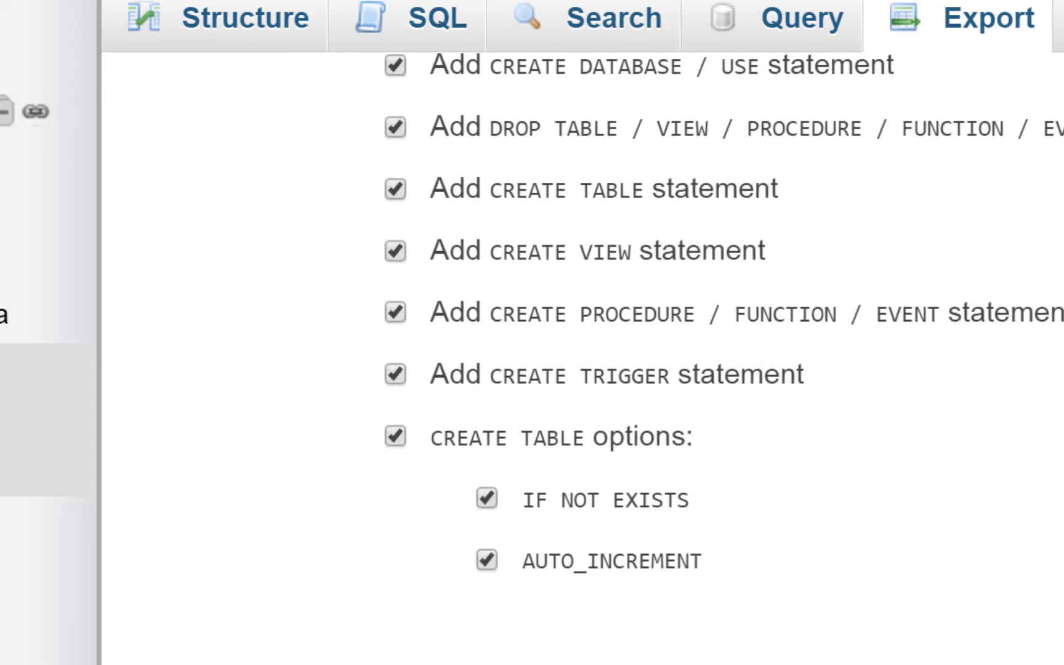
scroll(down, 3)
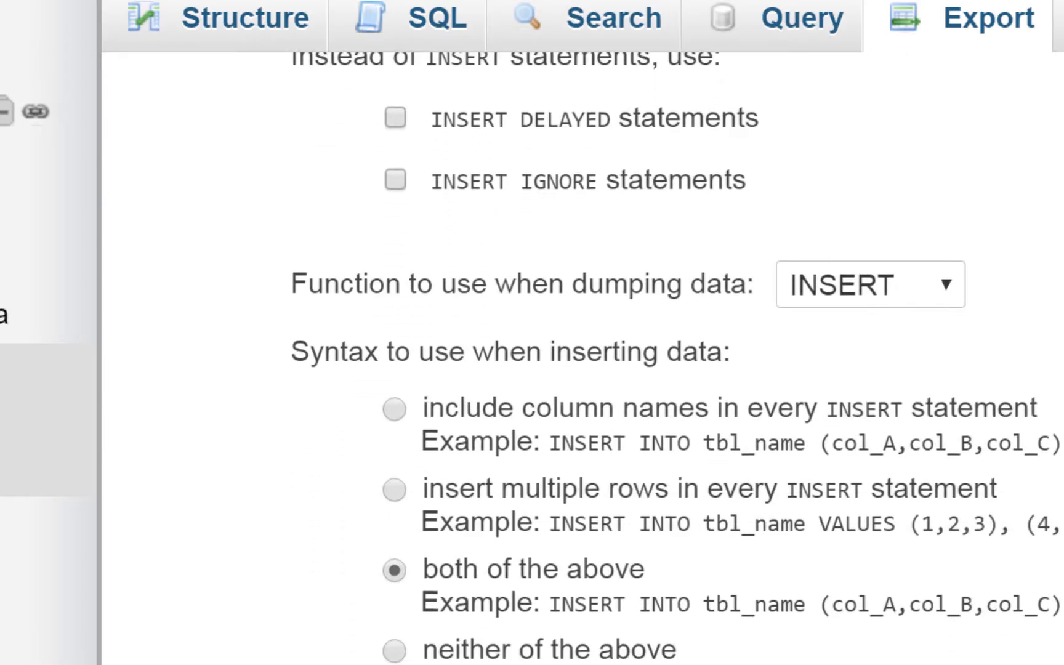
scroll(down, 3)
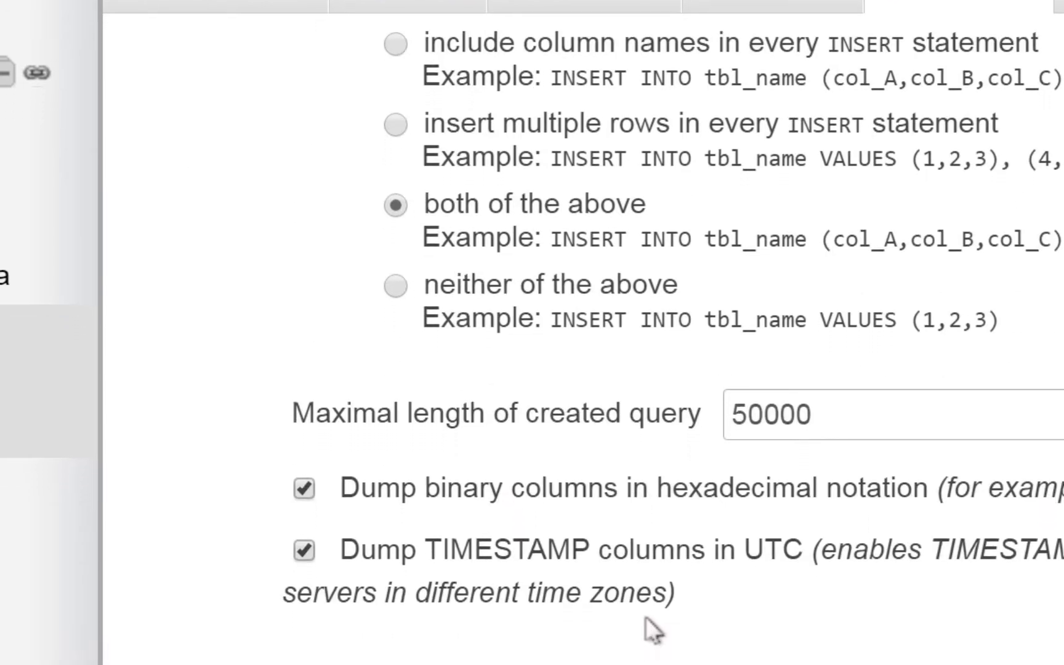
scroll(down, 3)
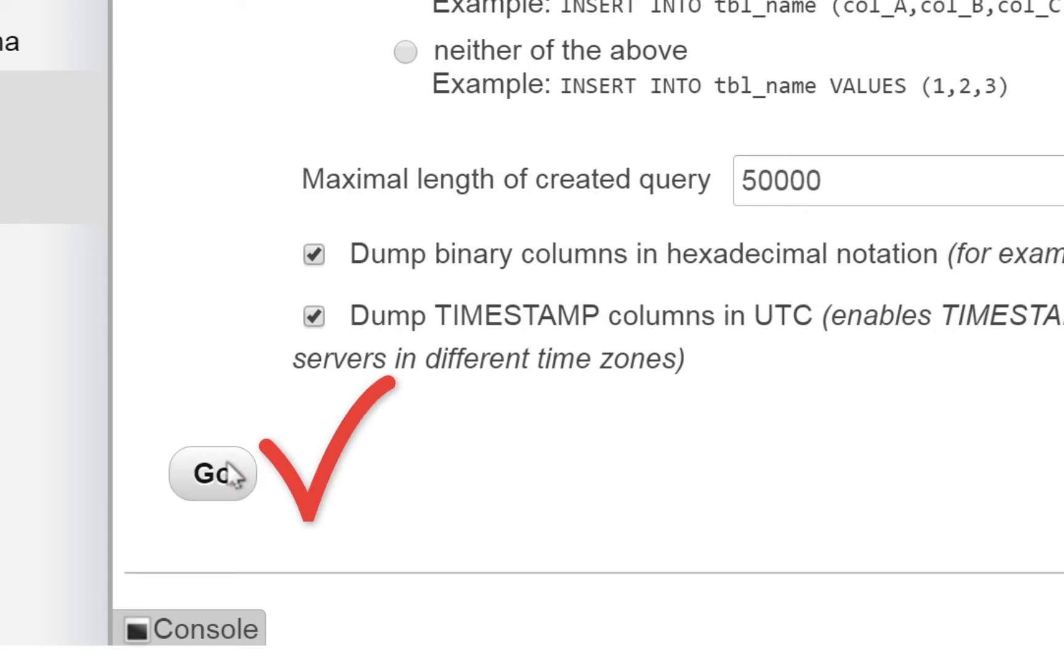
Step: Run the export with Go and copy the downloaded pirates1982-homa.sql from Downloads
click(211, 474)
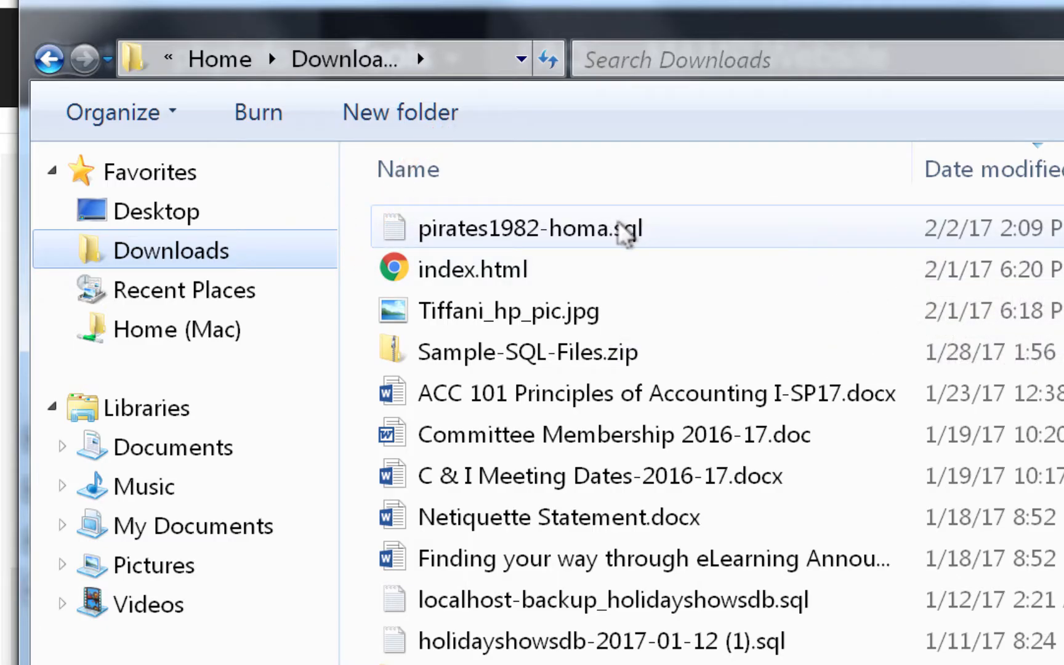
right_click(528, 227)
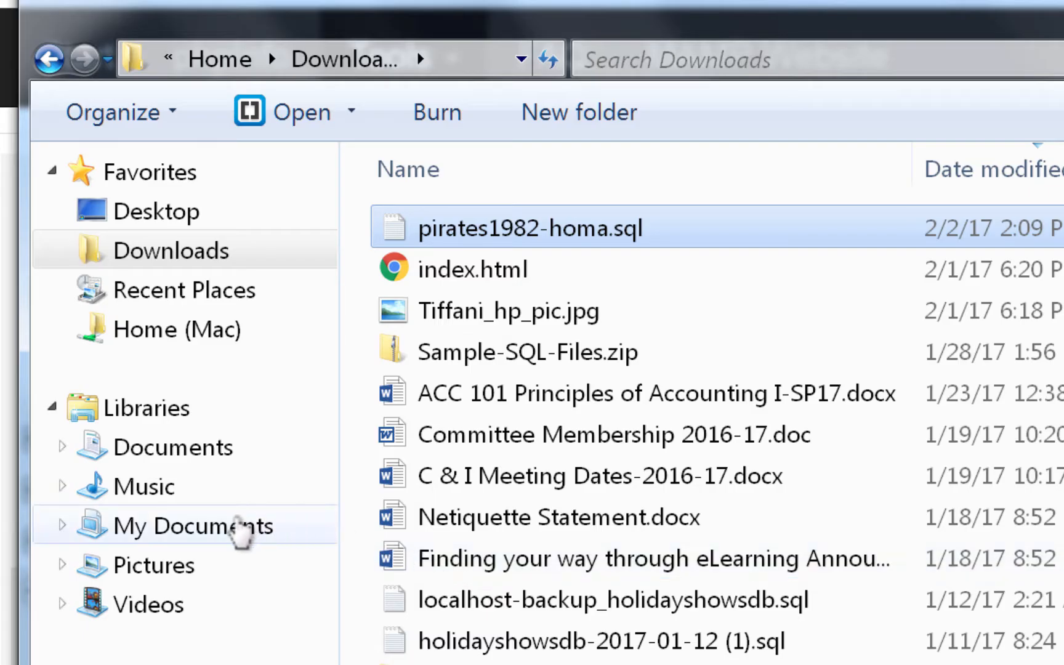
Step: Navigate to My Documents > CSC200-Database > Sample-SQL-Files
click(194, 524)
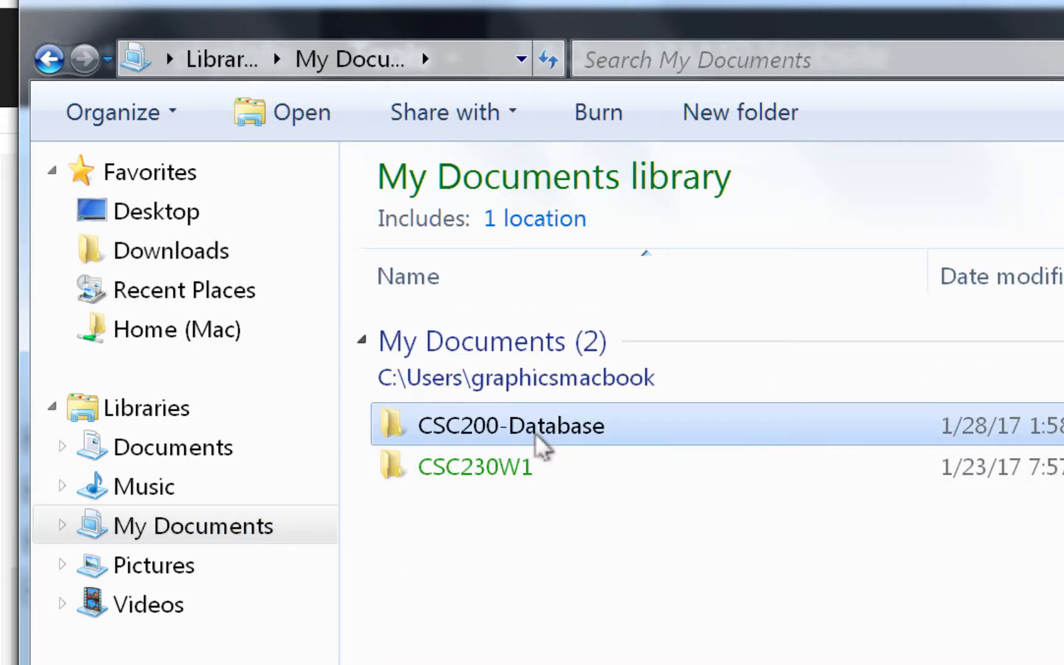
double_click(514, 425)
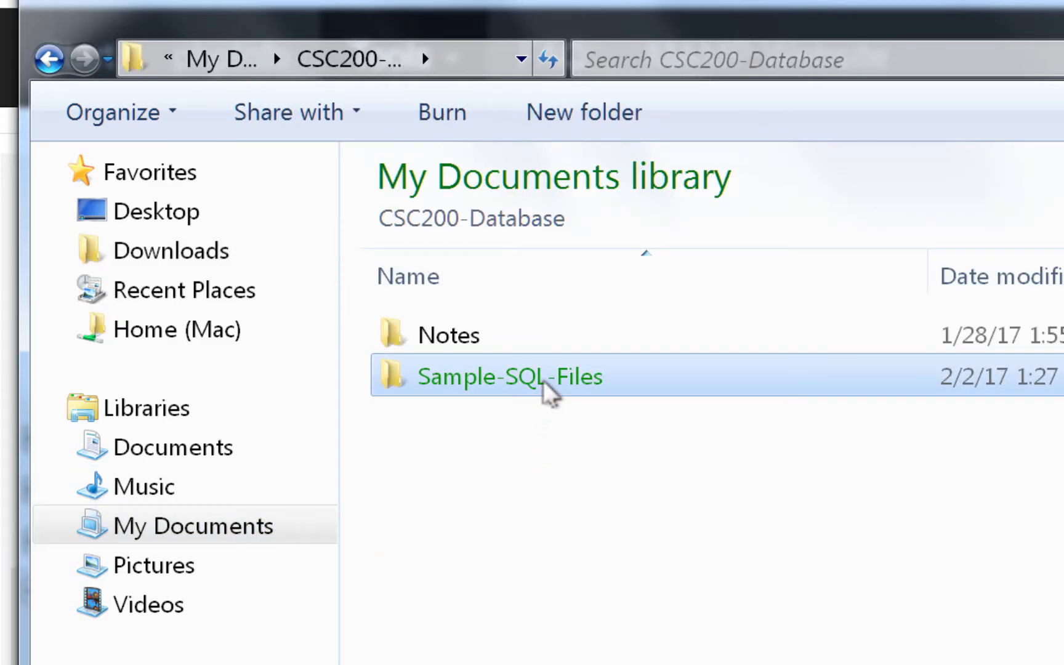
double_click(510, 377)
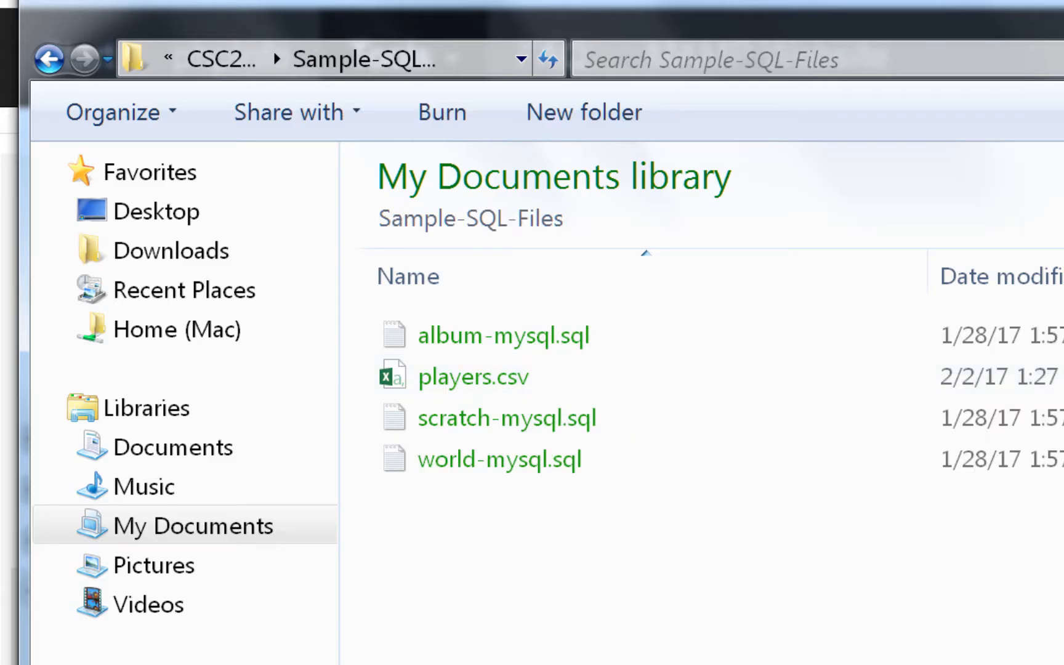
click(528, 376)
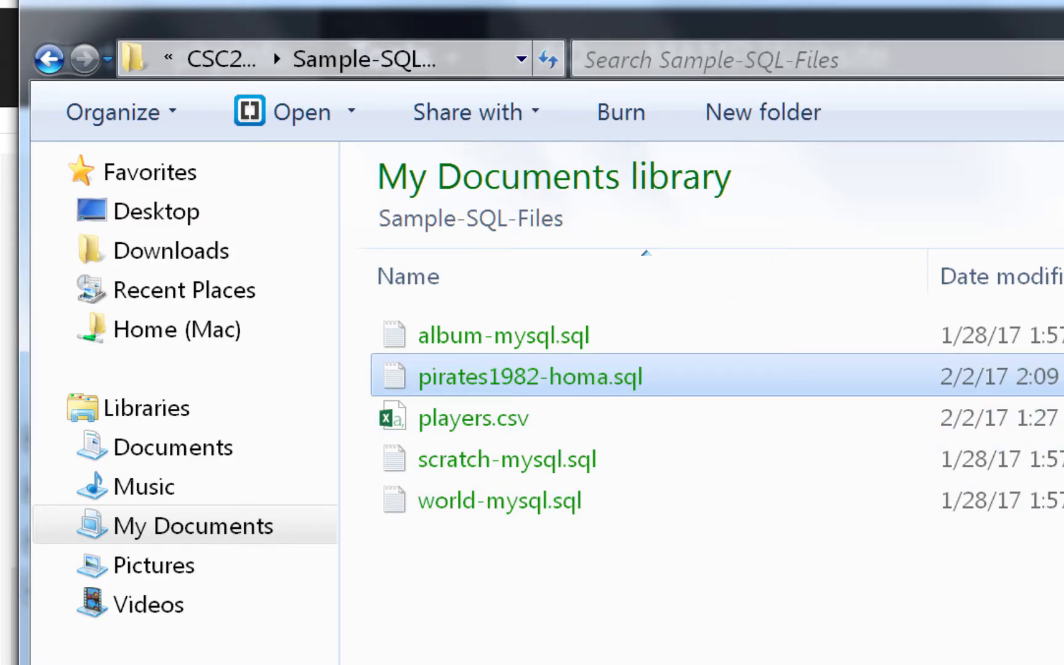
mouse_move(661, 427)
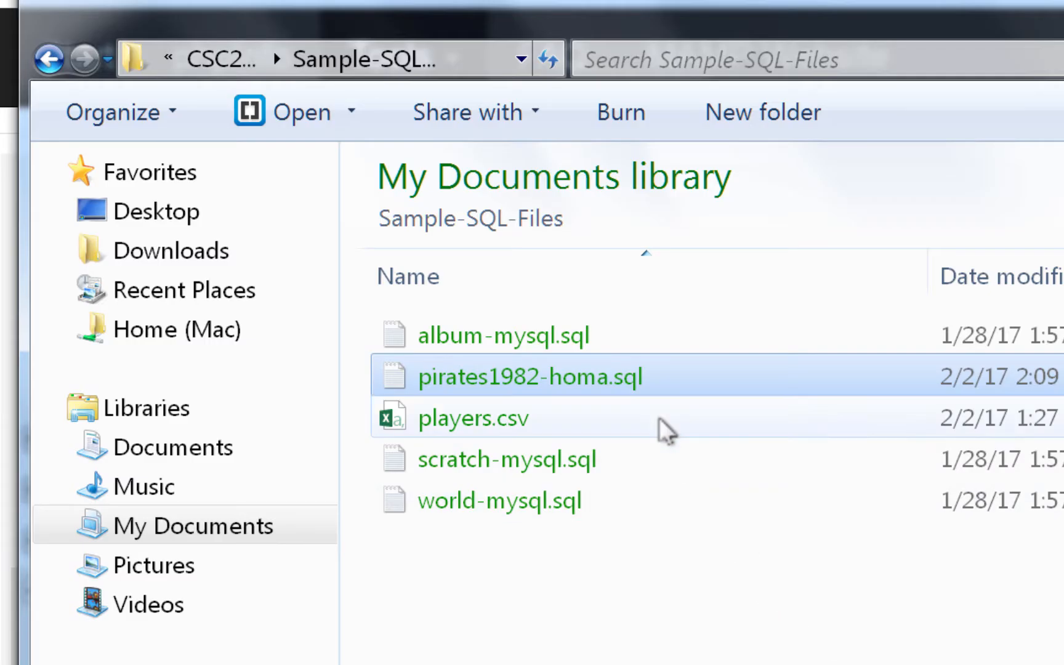
mouse_move(624, 390)
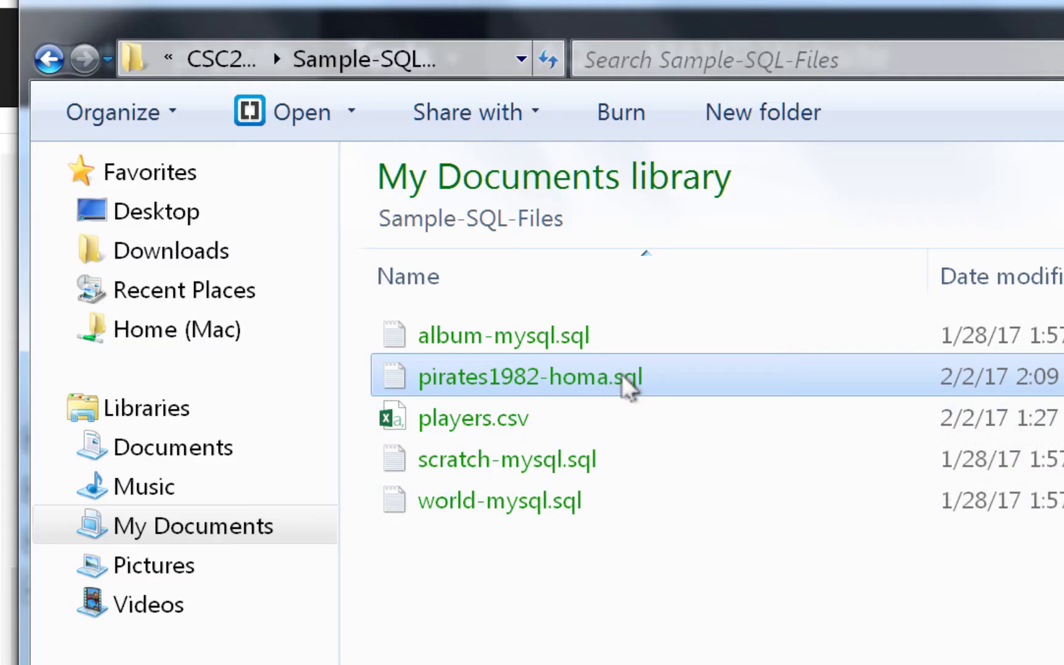
mouse_move(662, 569)
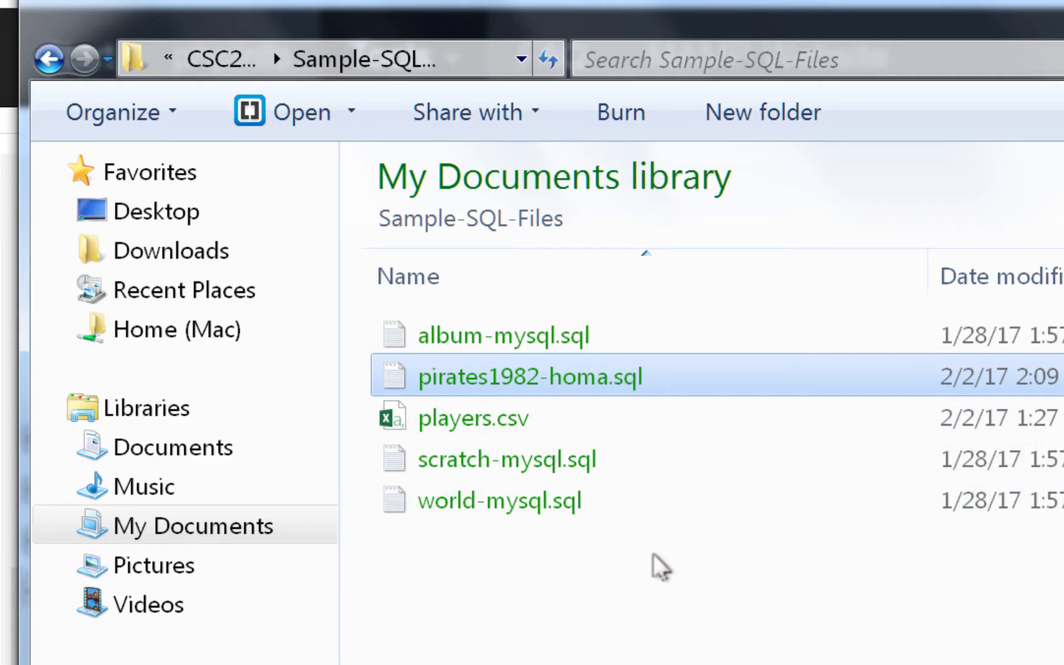
mouse_move(614, 463)
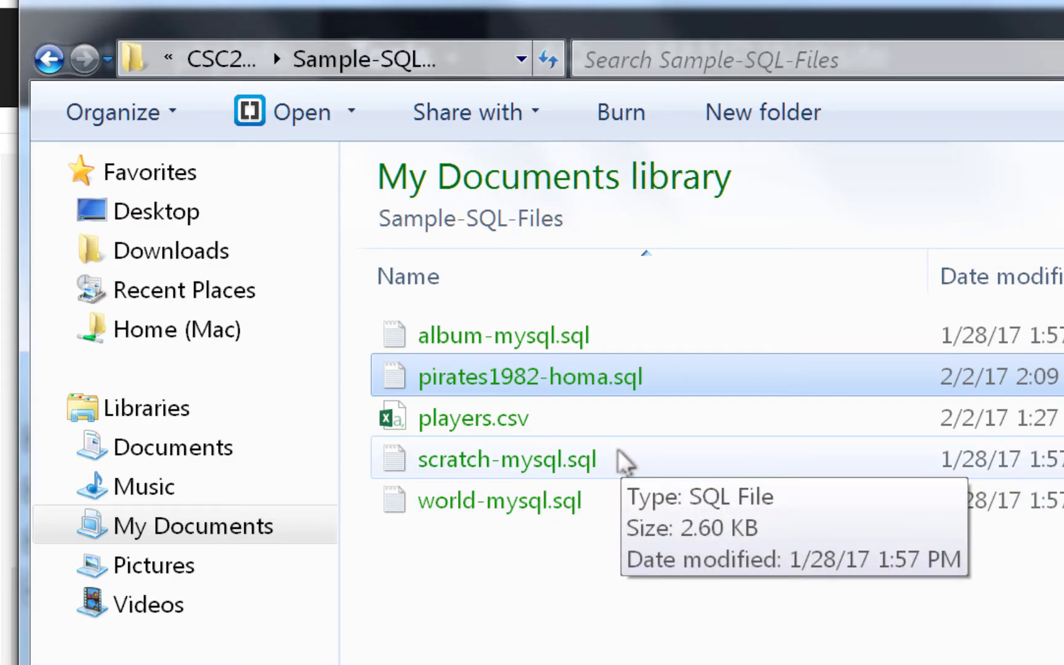
mouse_move(623, 460)
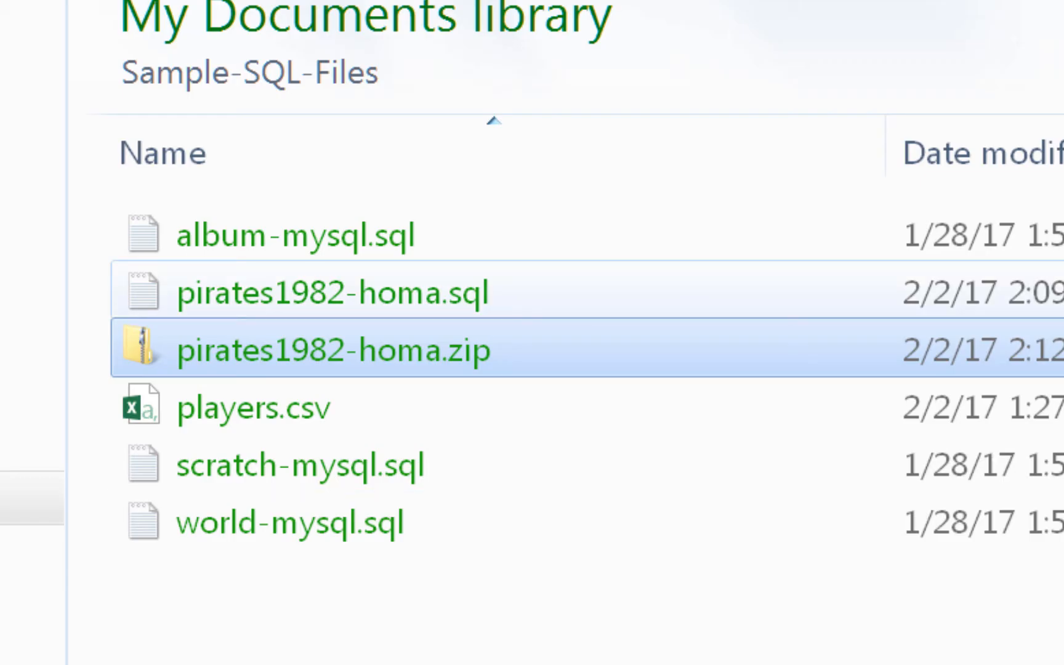
Step: Compress the pasted pirates1982-homa.sql into pirates1982-homa.zip in Sample-SQL-Files
click(332, 349)
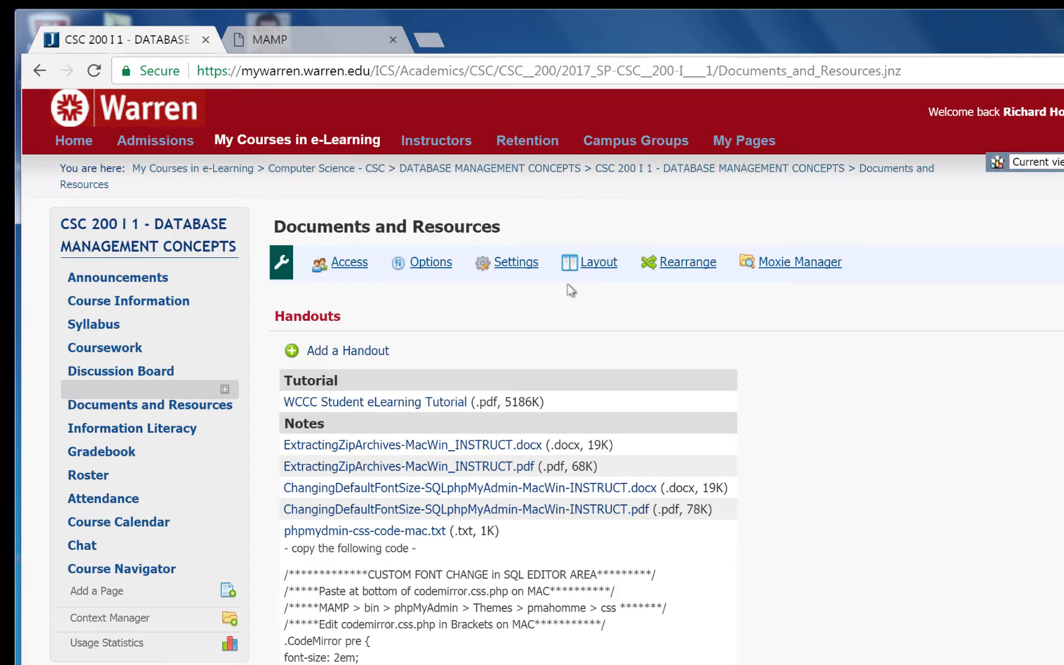
mouse_move(237, 478)
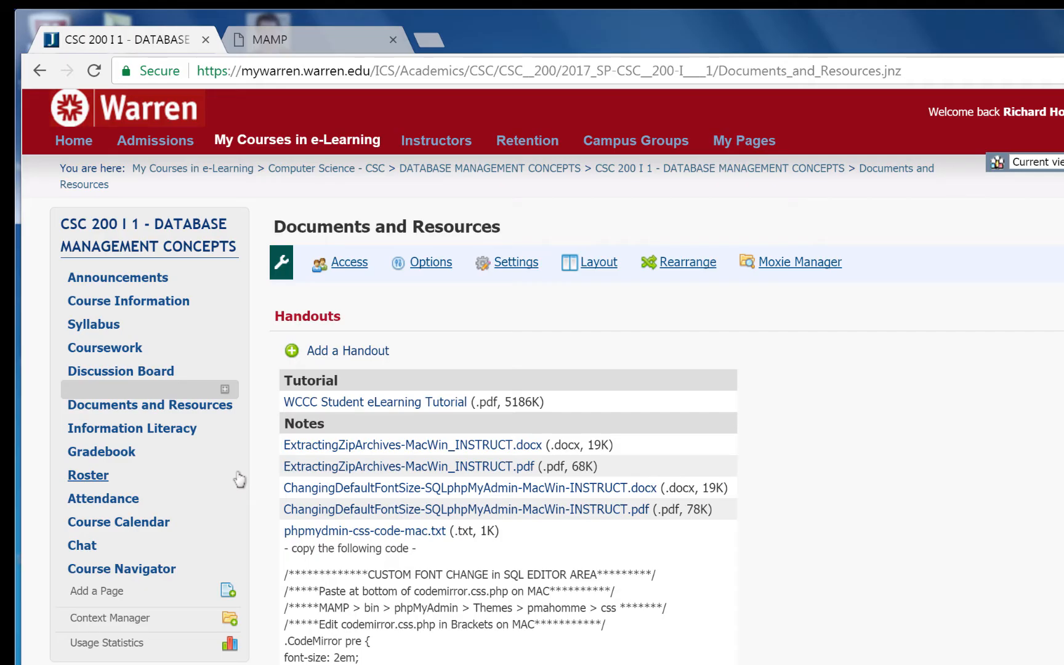
mouse_move(169, 399)
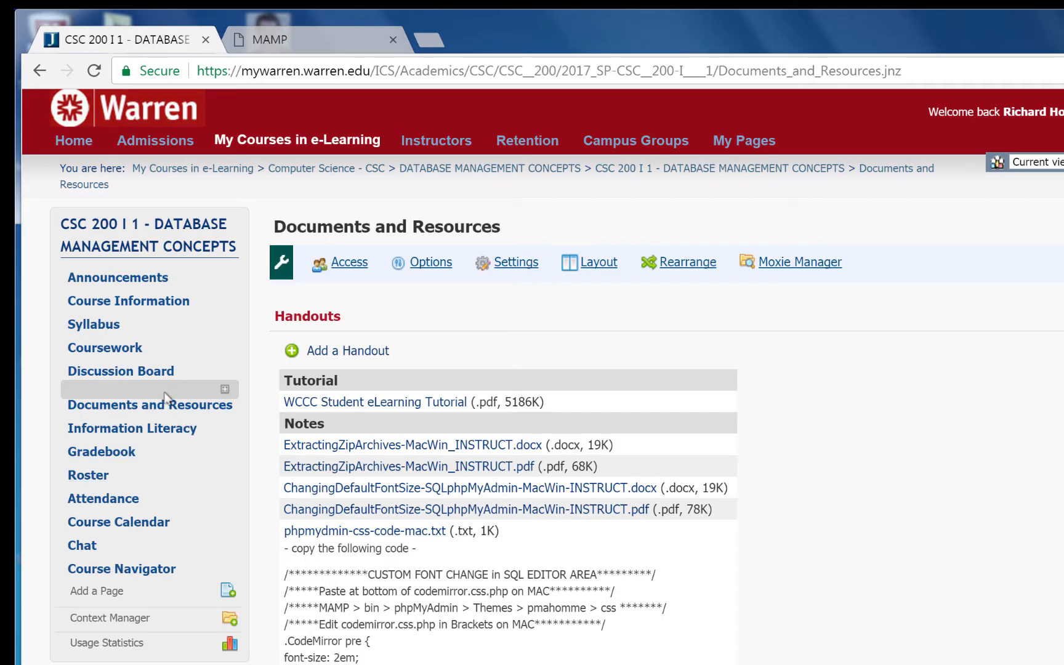
Step: Go to the course's Coursework page listing unit assignments such as ex1-simple-queries
click(104, 347)
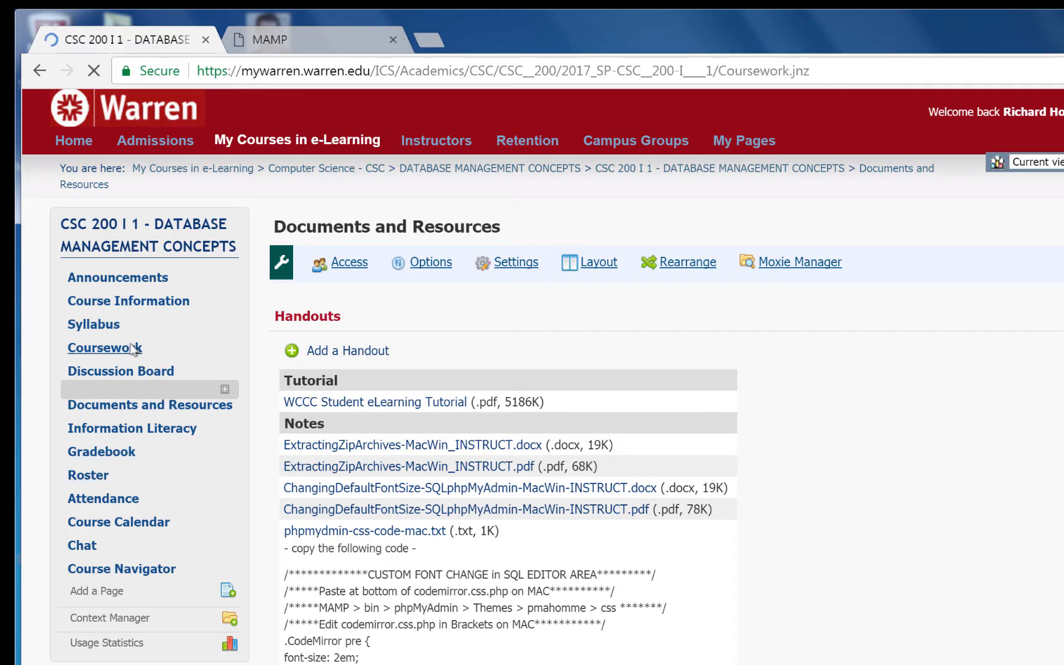
click(103, 347)
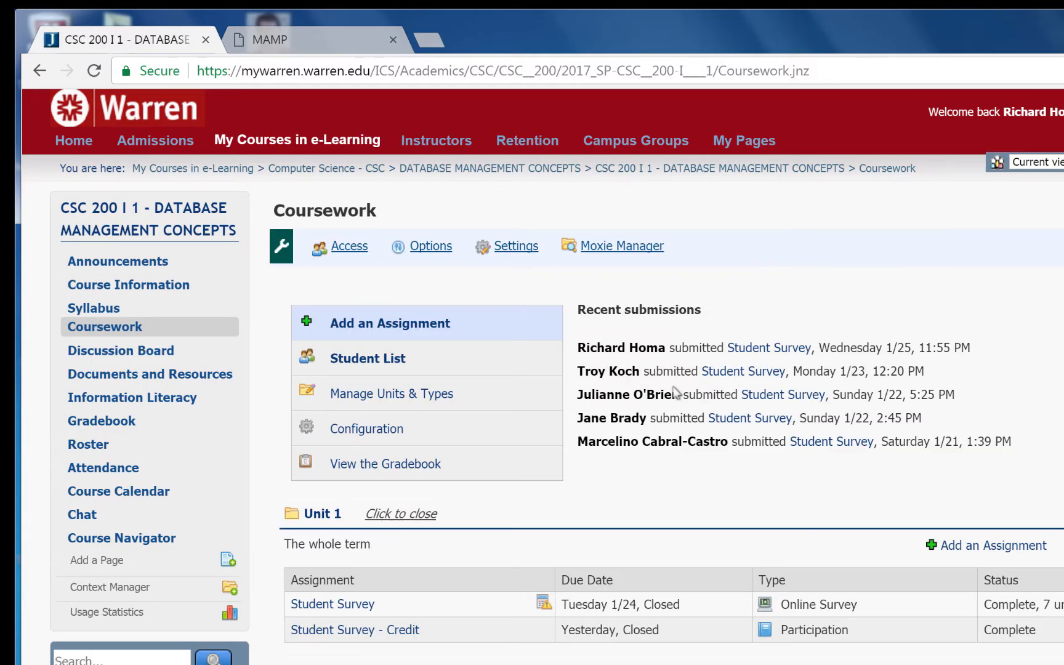
scroll(down, 3)
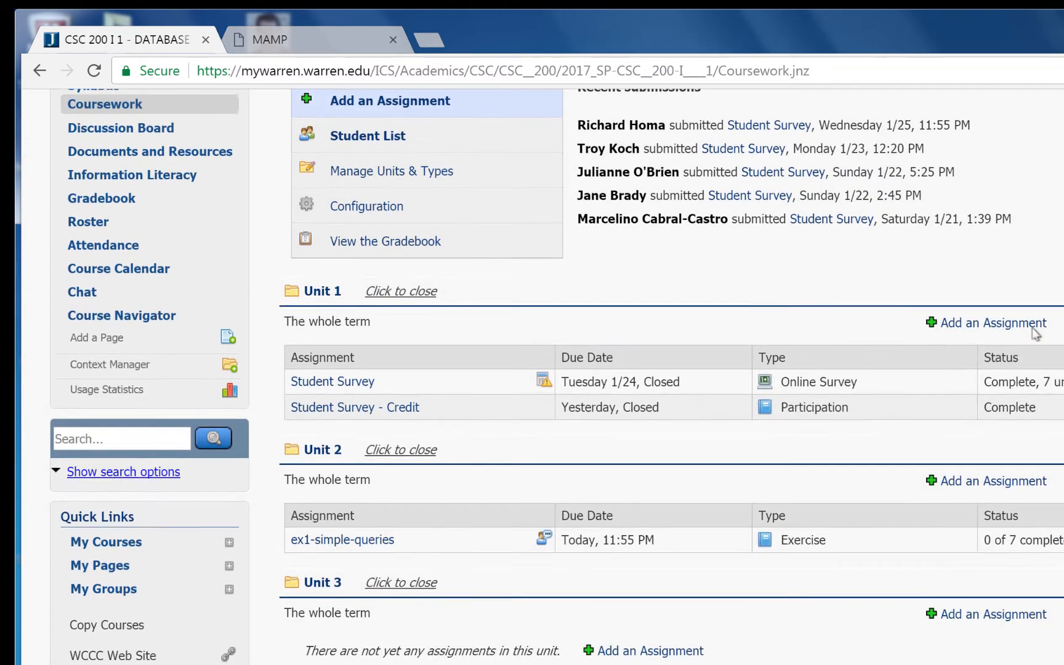
scroll(up, 3)
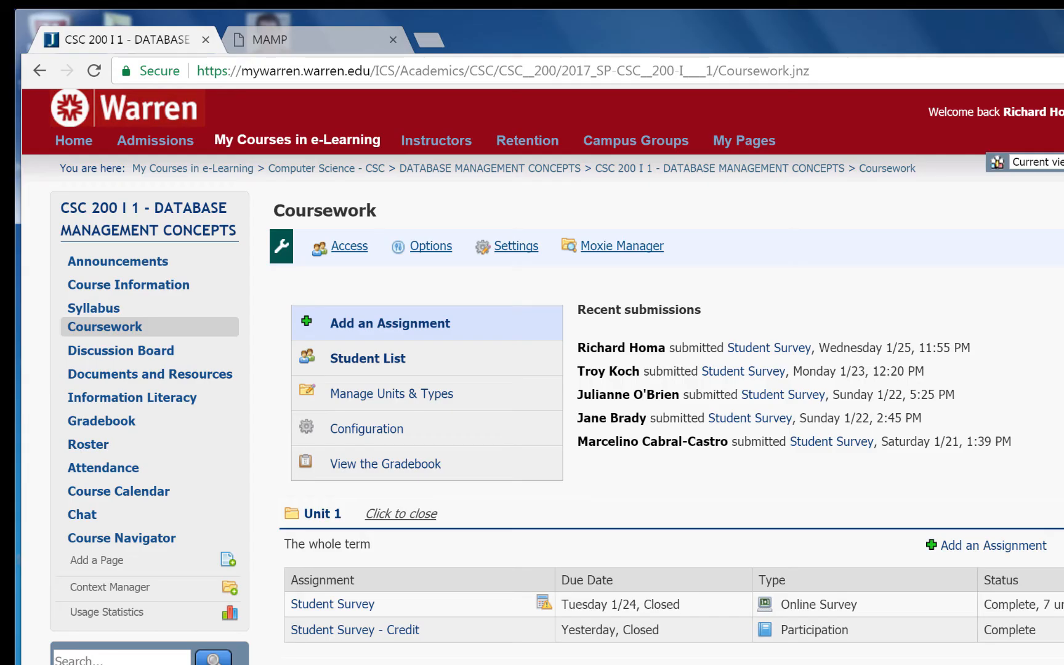